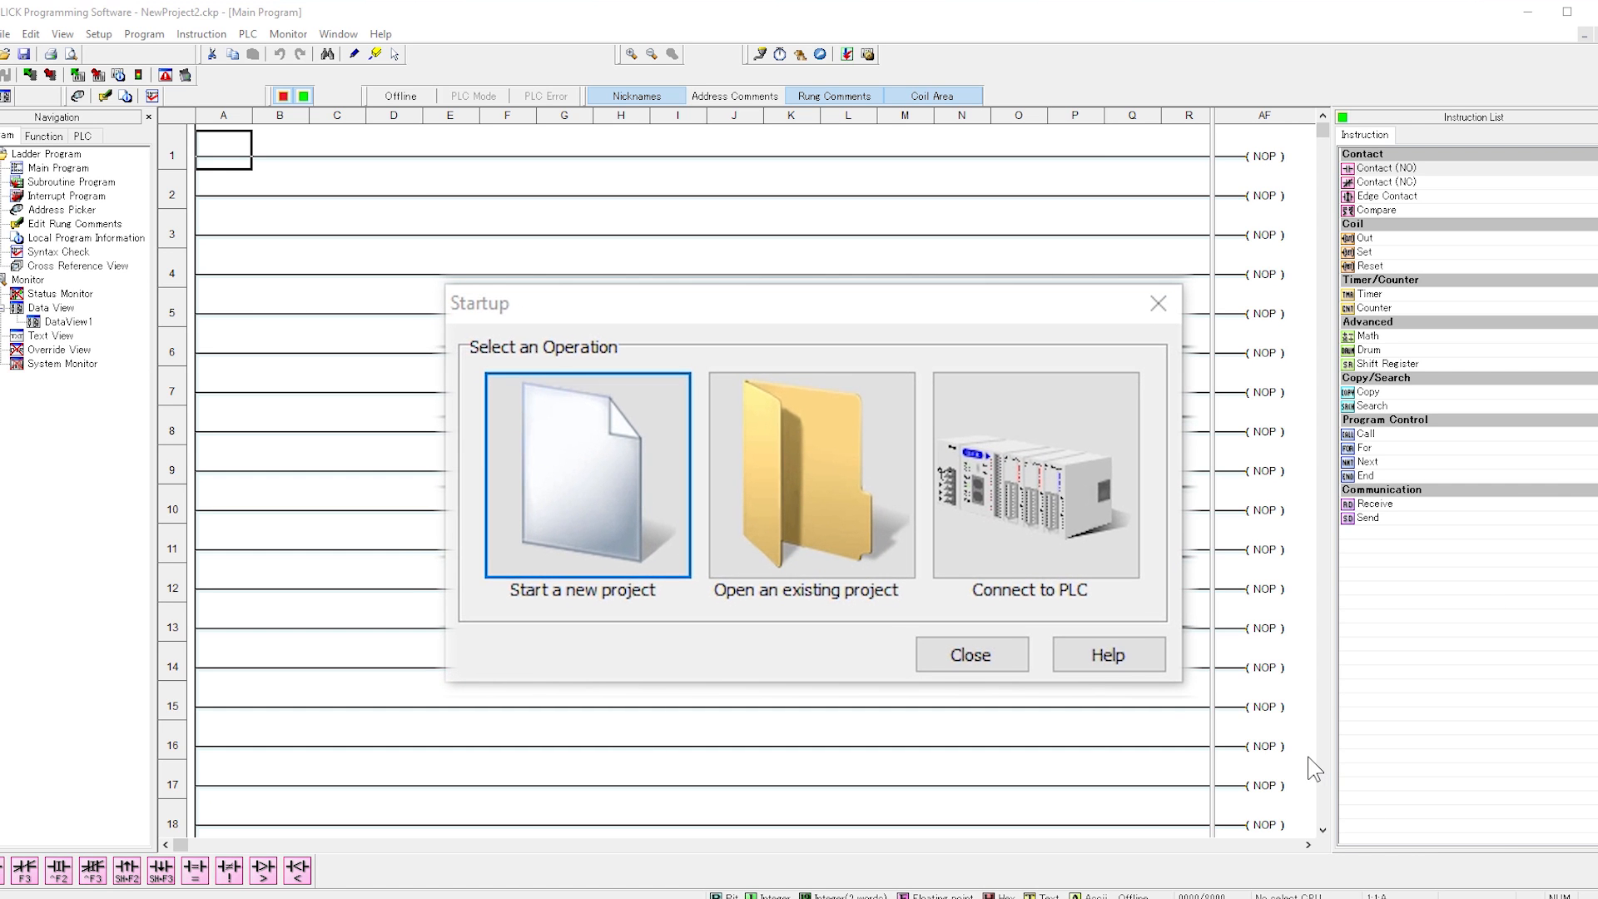
pyautogui.moveTo(1024, 699)
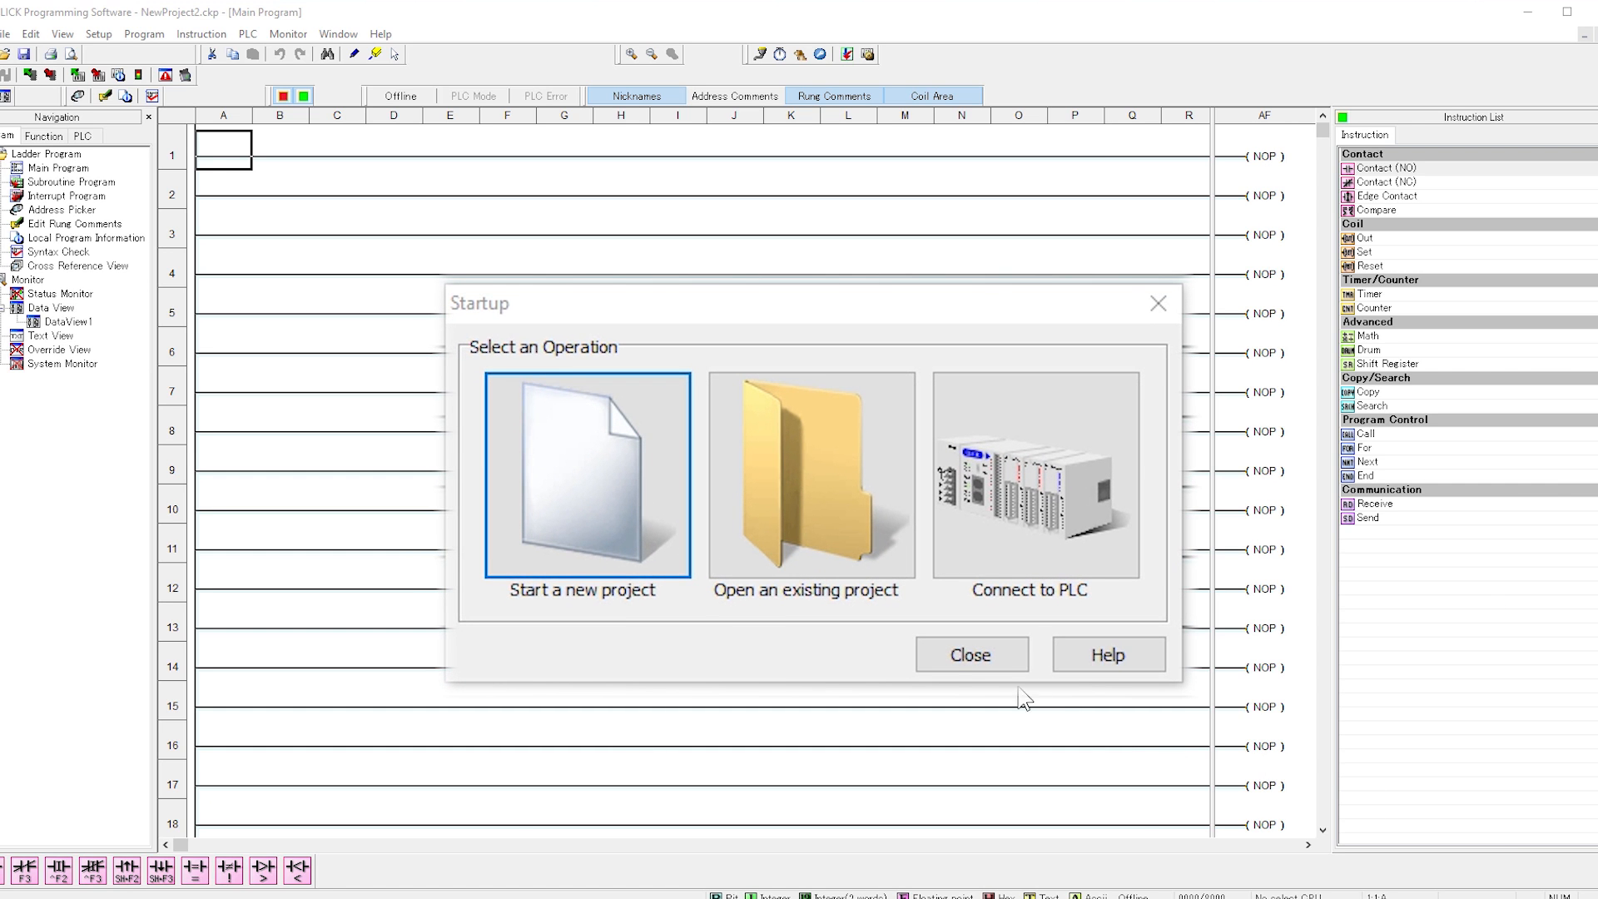
# Step: Start a new project on the C0-12DRE-2-D Ethernet relay-output CPU
pyautogui.click(583, 475)
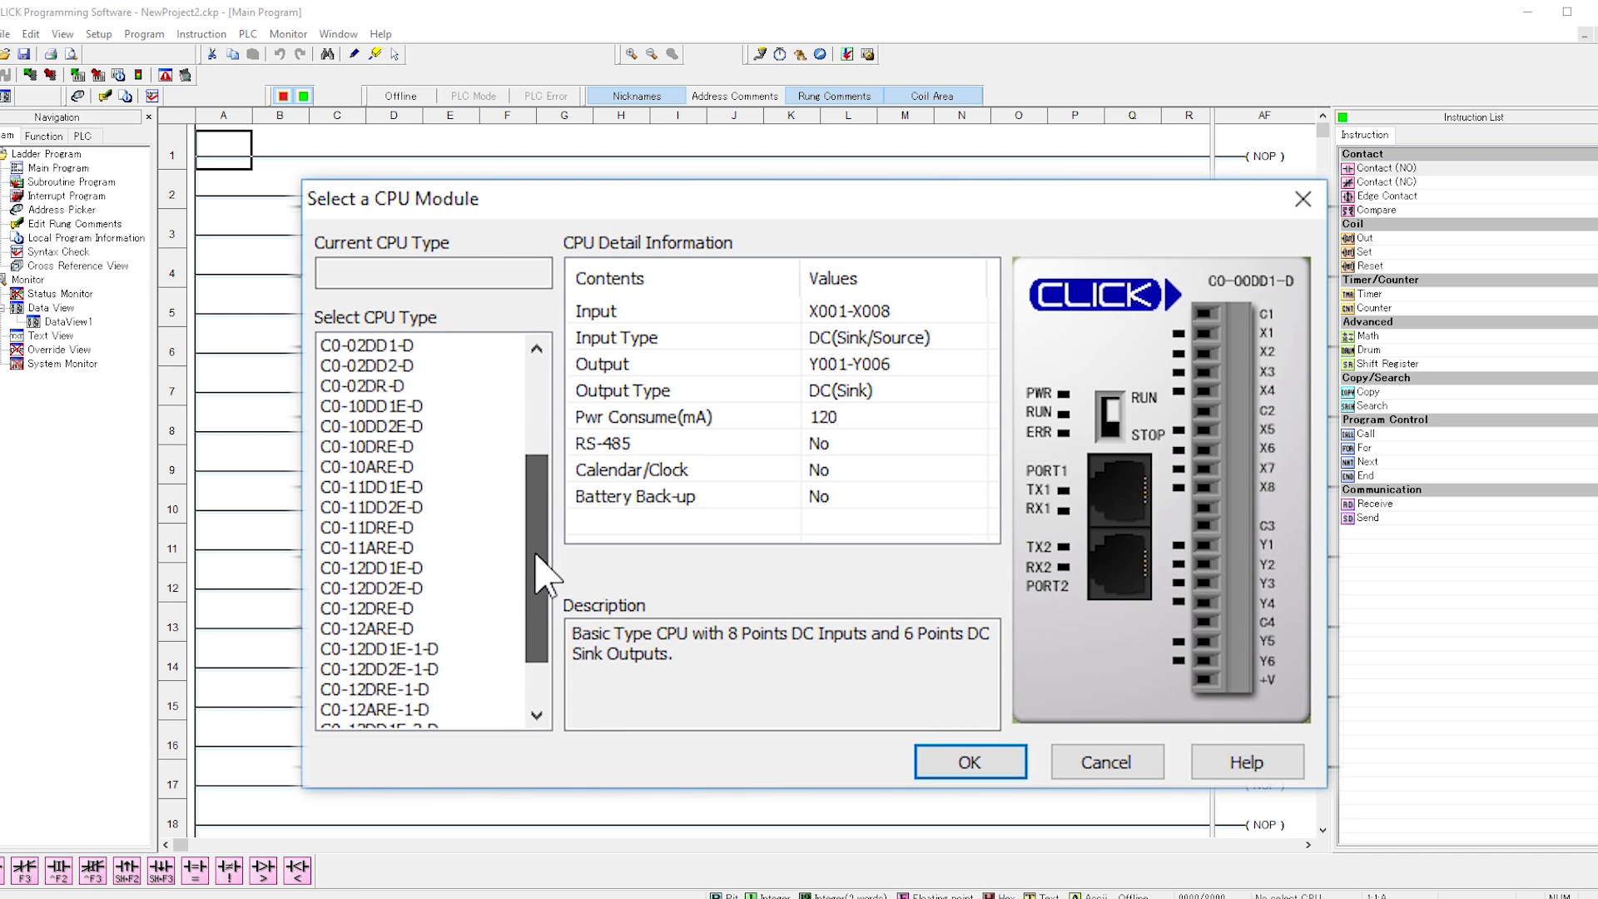
pyautogui.click(375, 689)
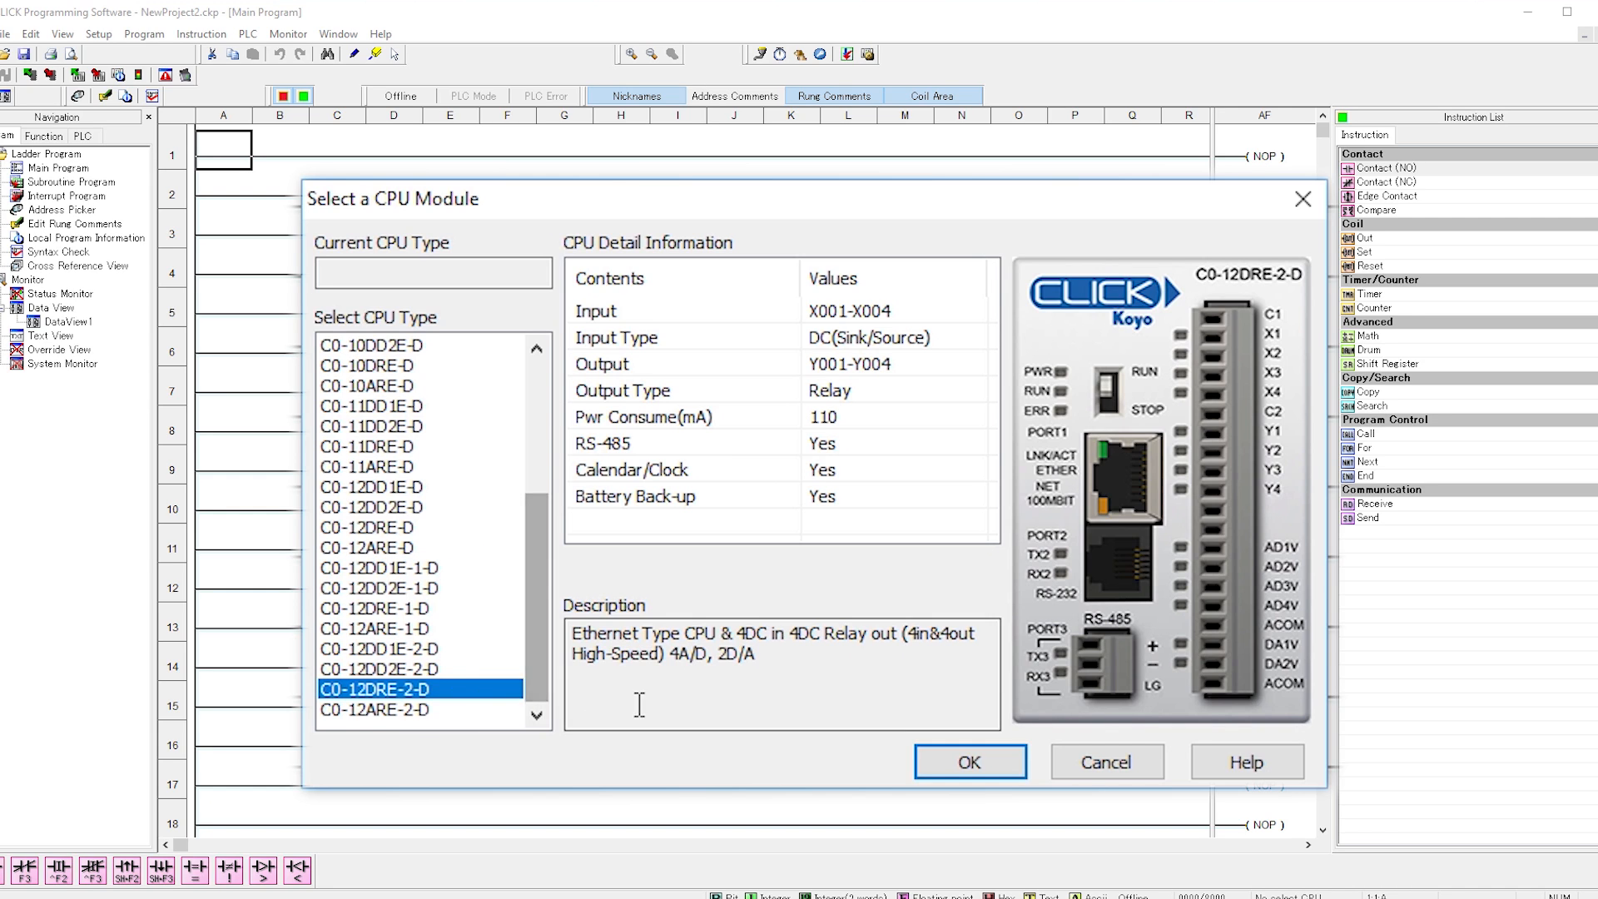
pyautogui.click(969, 761)
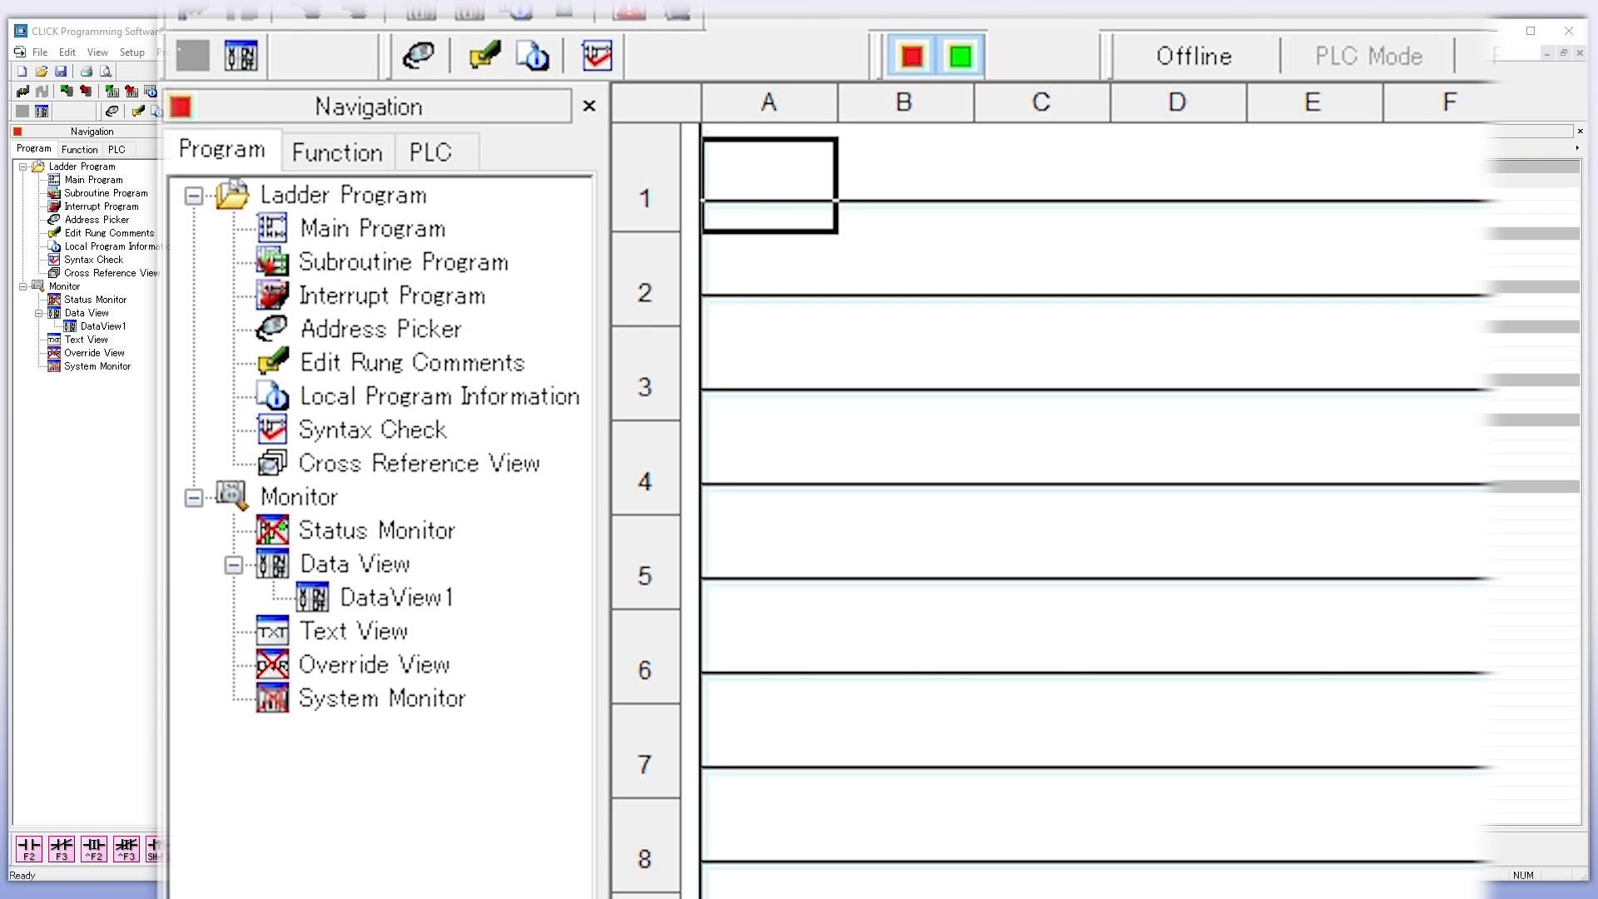
# Step: Review tank bits and temperatures in DataView1 in edit mode, then show the Function list
pyautogui.click(391, 296)
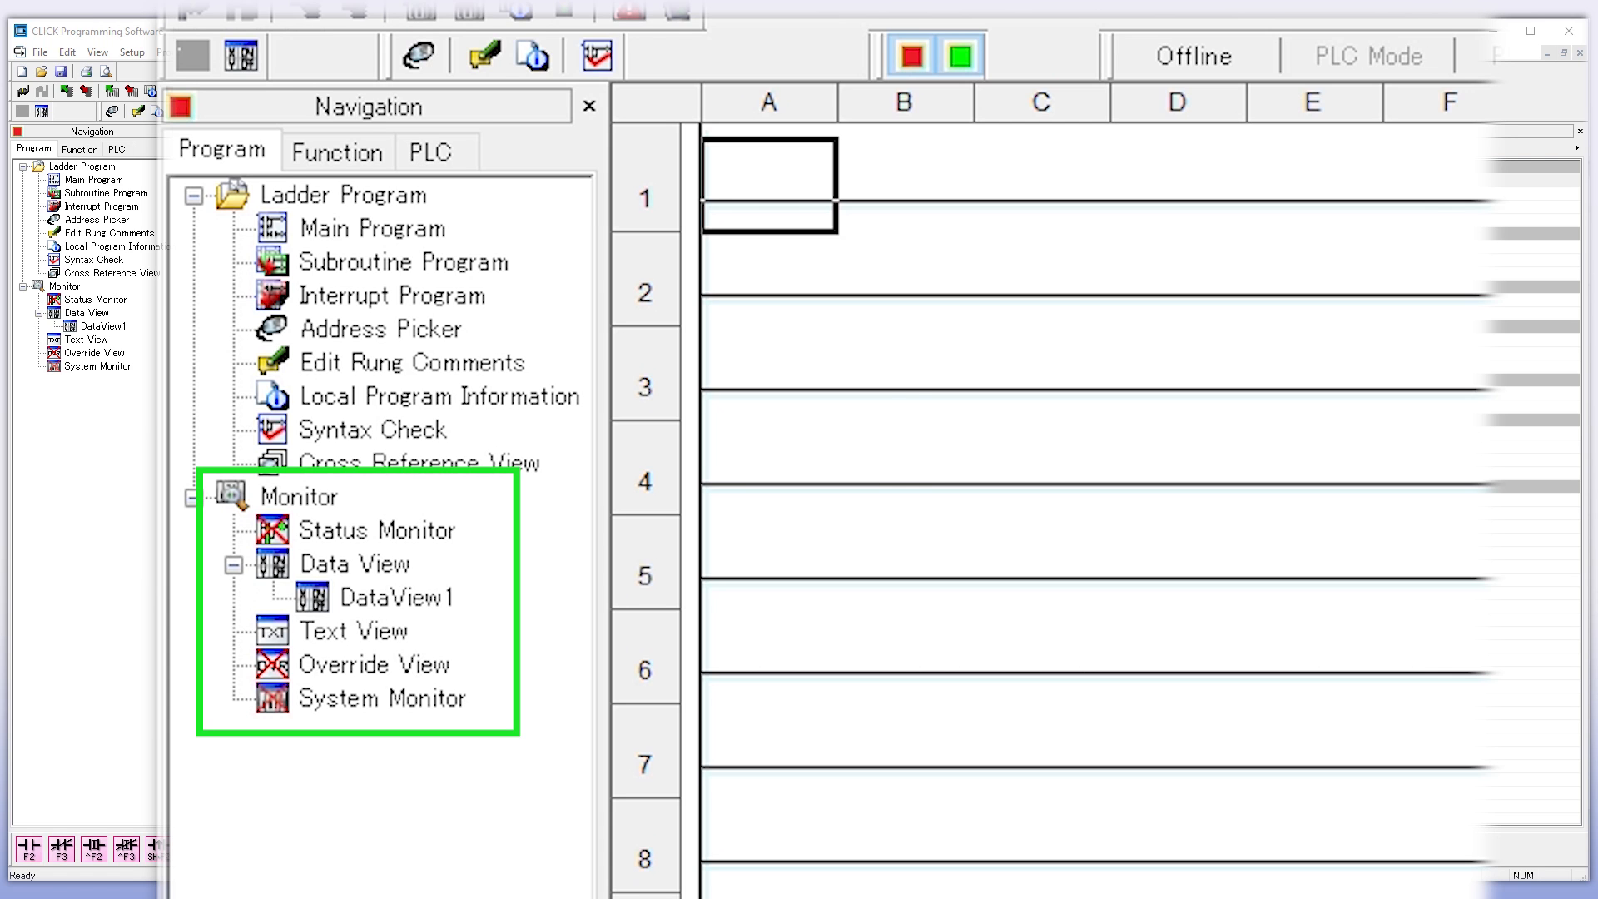
pyautogui.doubleClick(396, 596)
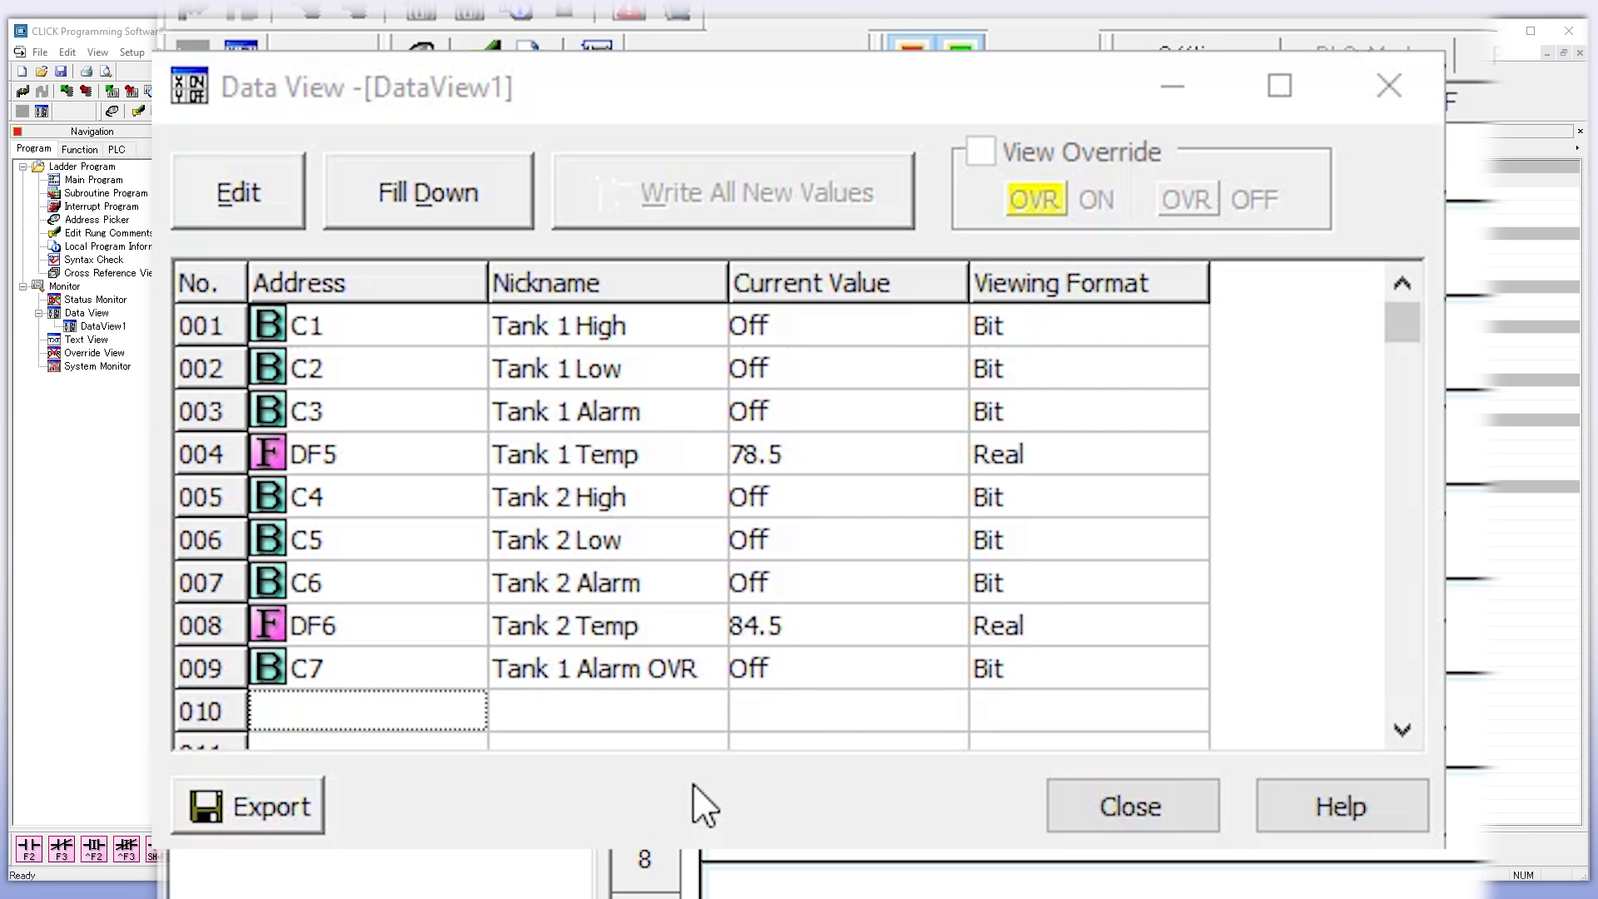
pyautogui.click(238, 193)
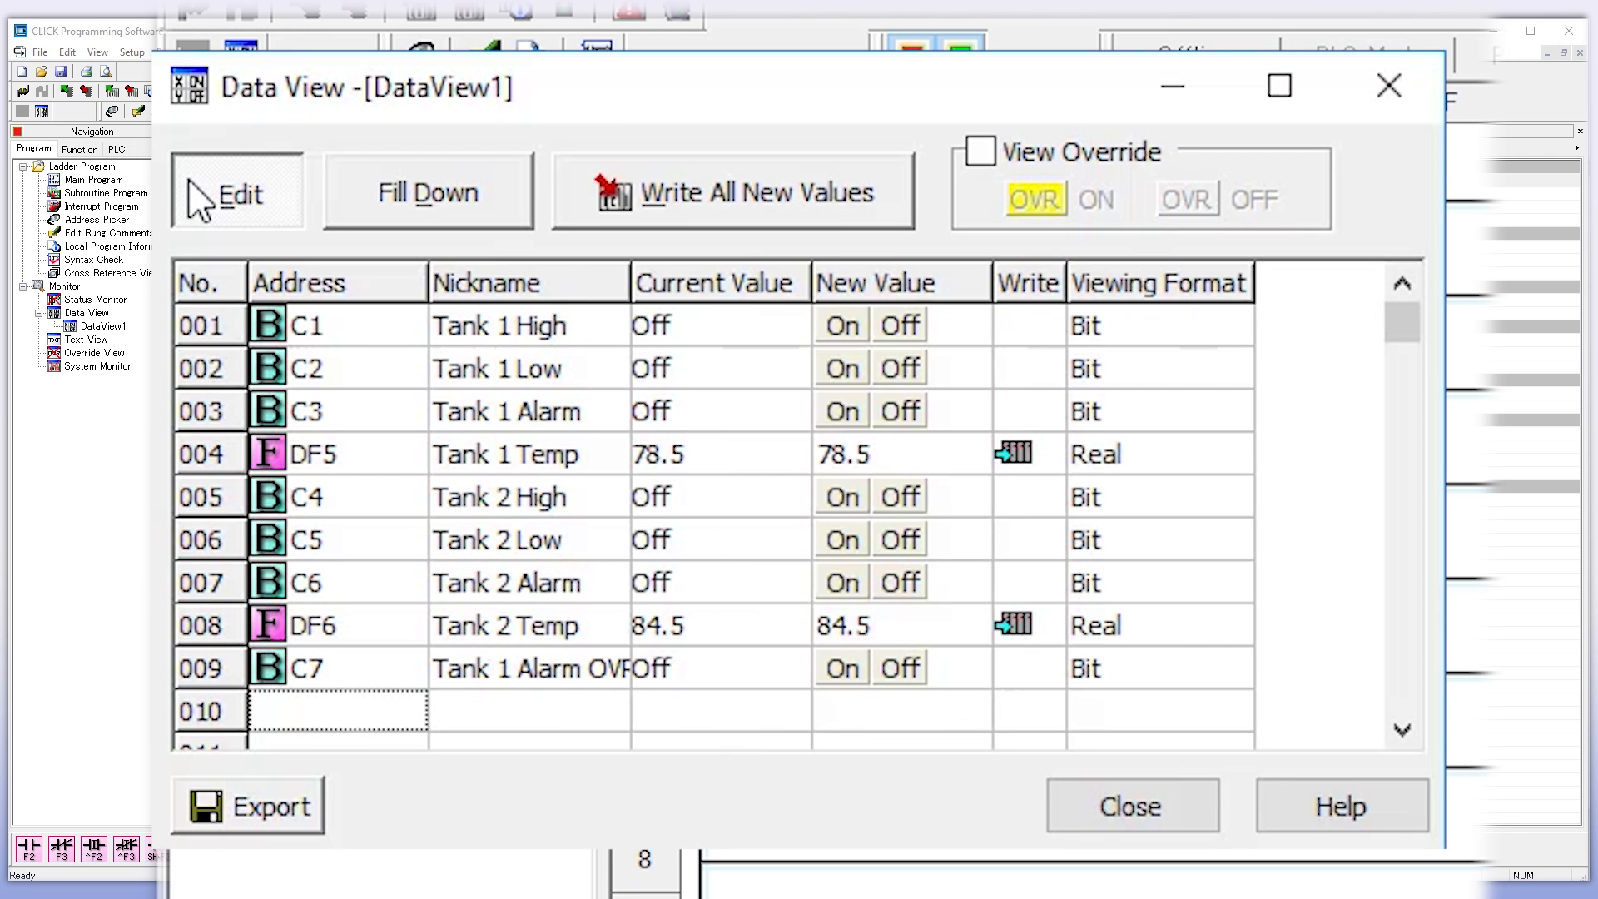
pyautogui.click(841, 667)
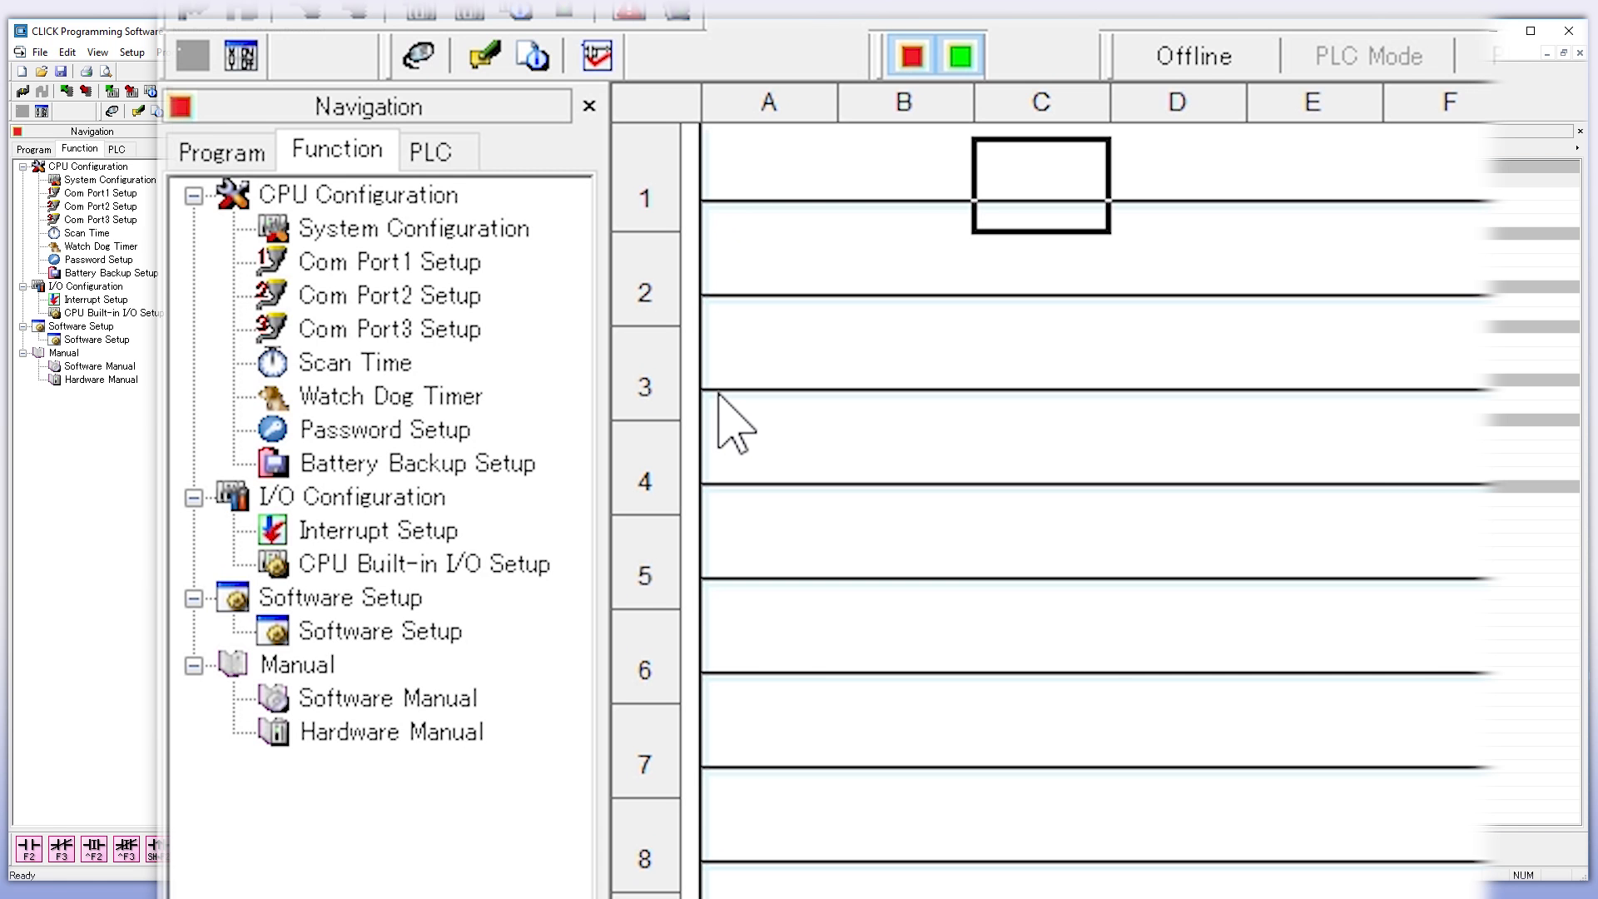
pyautogui.click(414, 228)
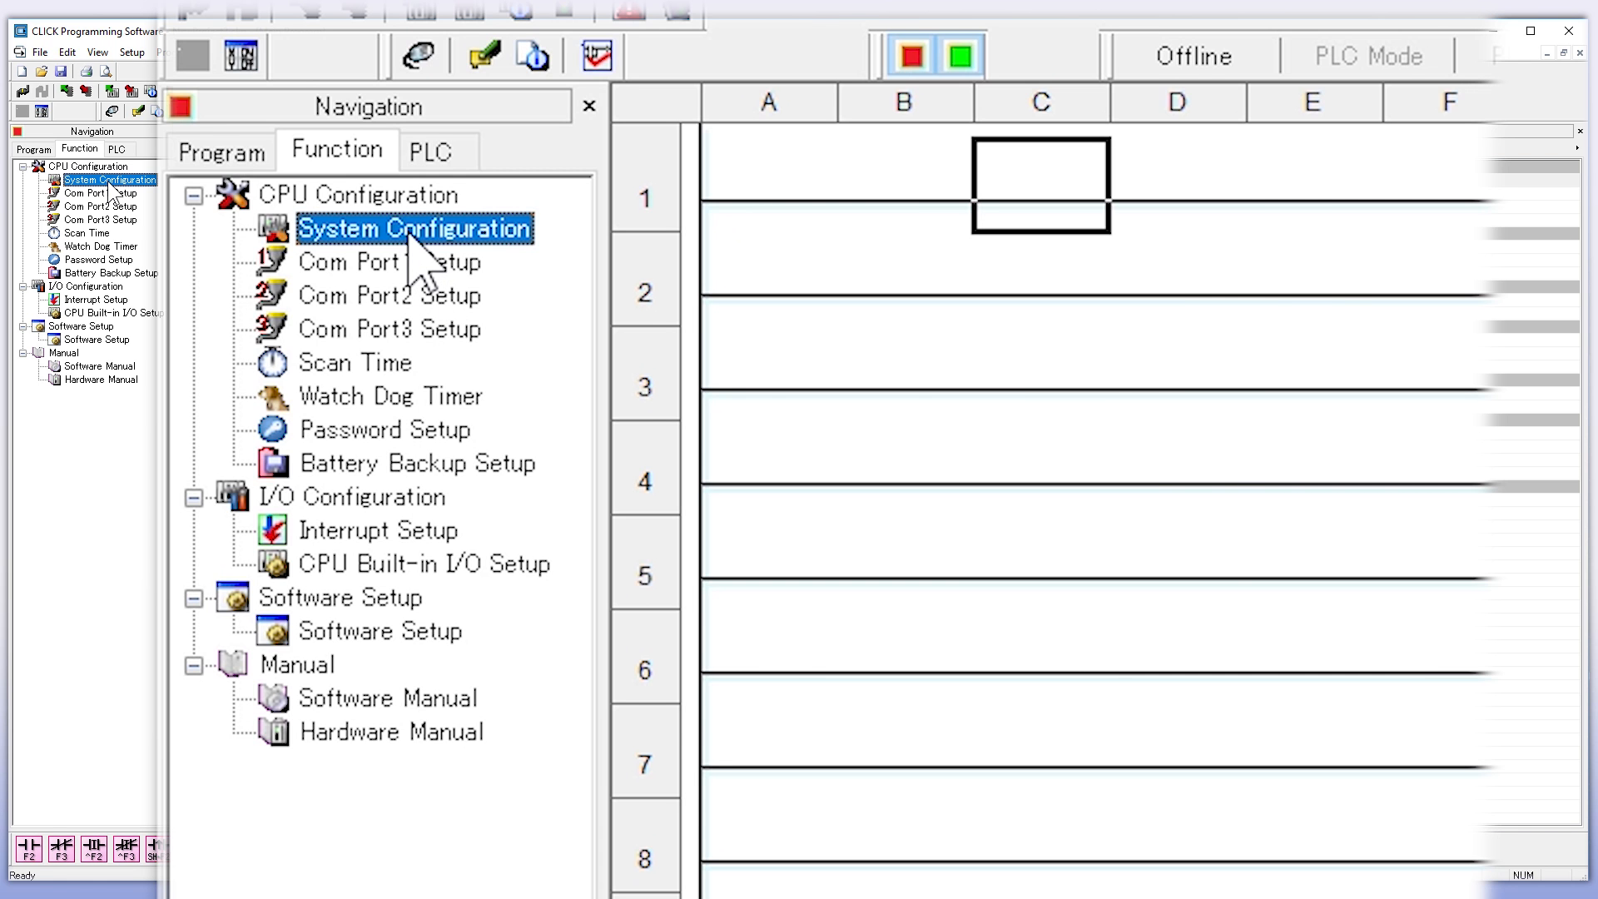
pyautogui.doubleClick(413, 228)
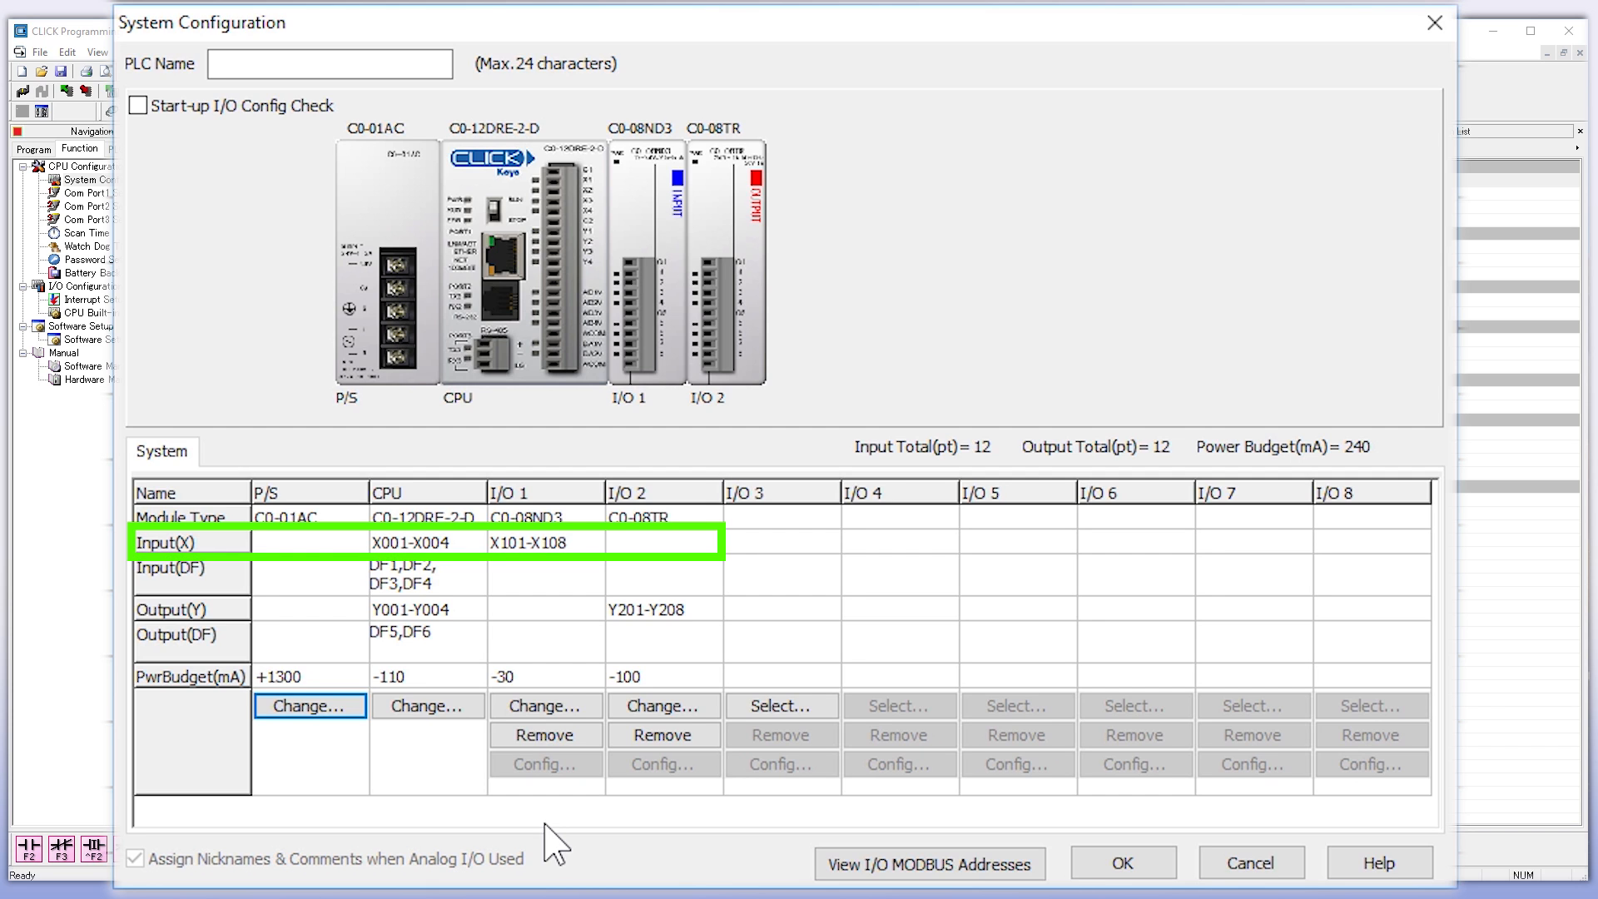
pyautogui.click(173, 609)
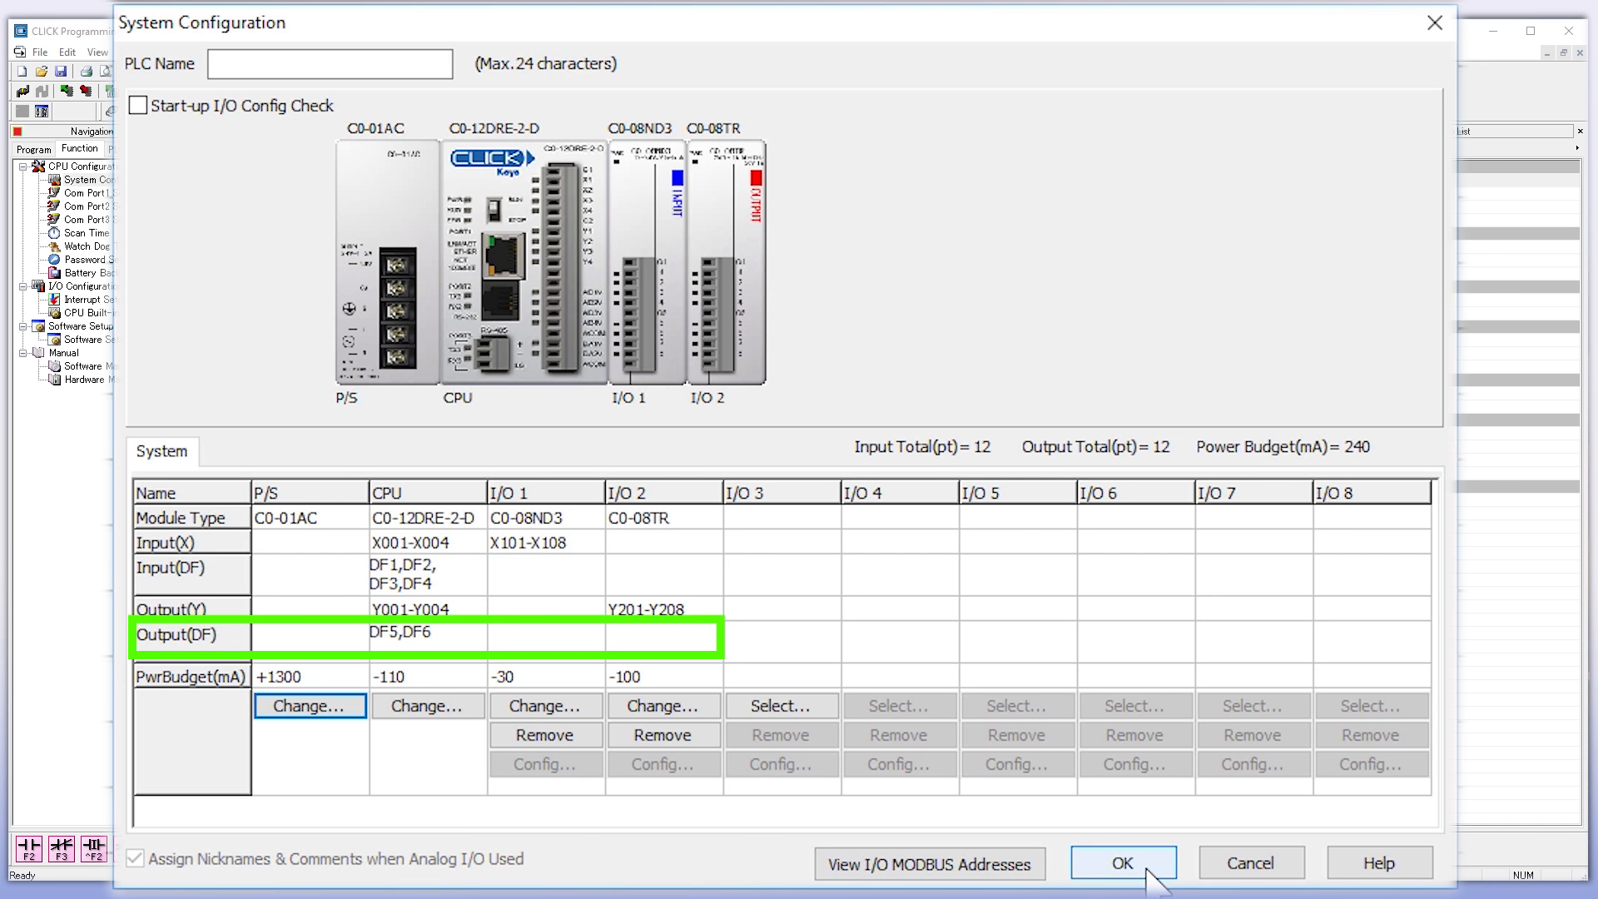
pyautogui.click(1122, 862)
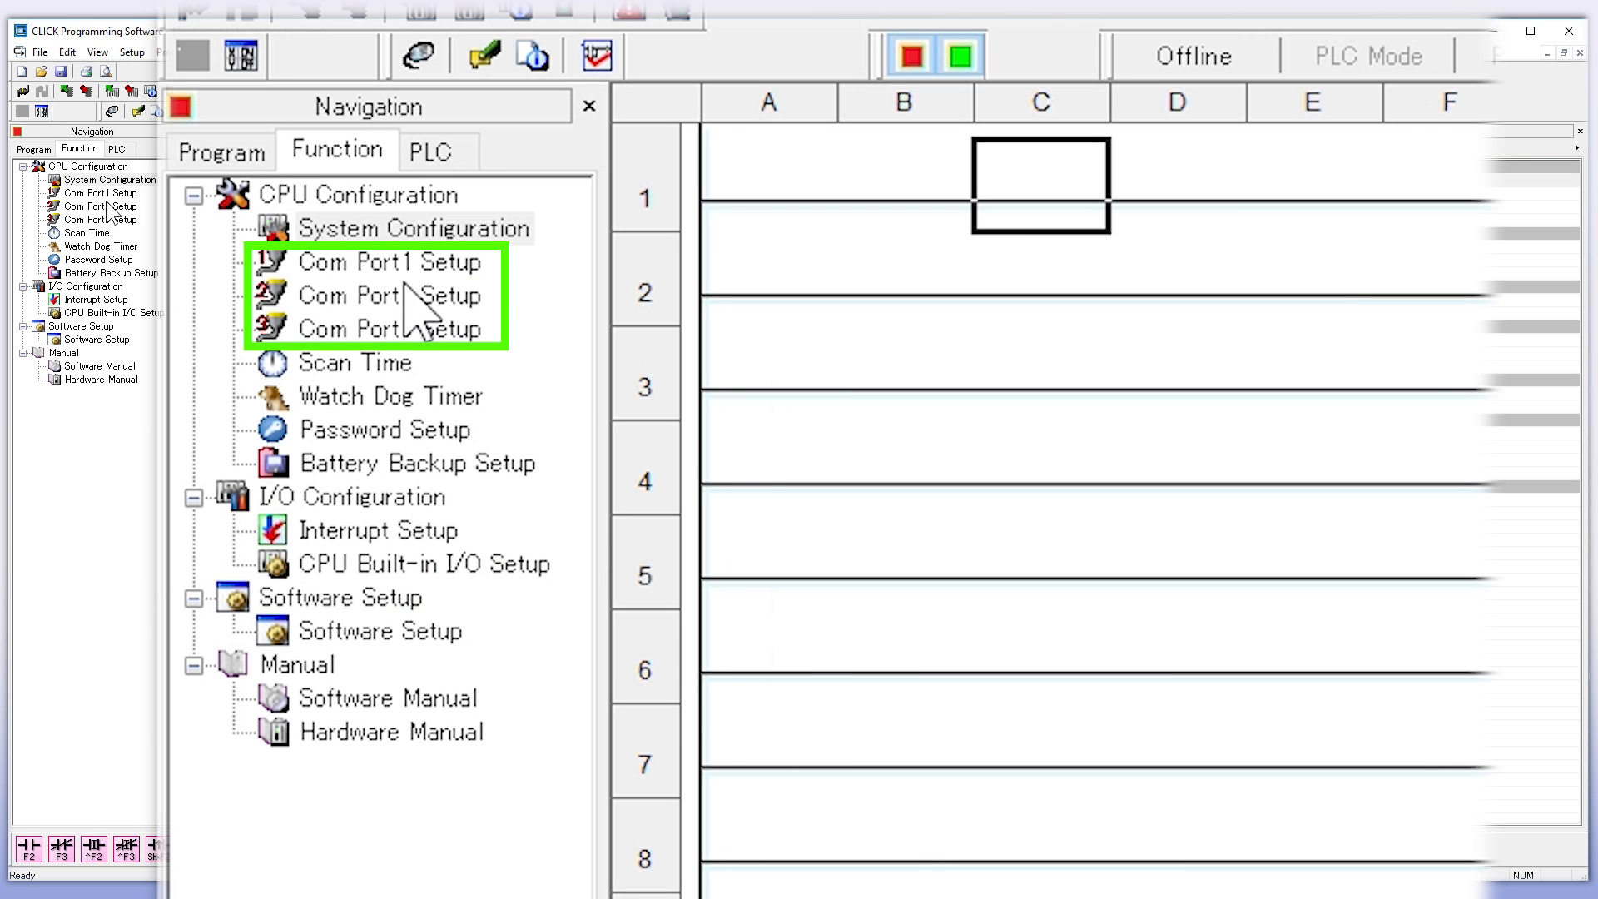
pyautogui.doubleClick(389, 261)
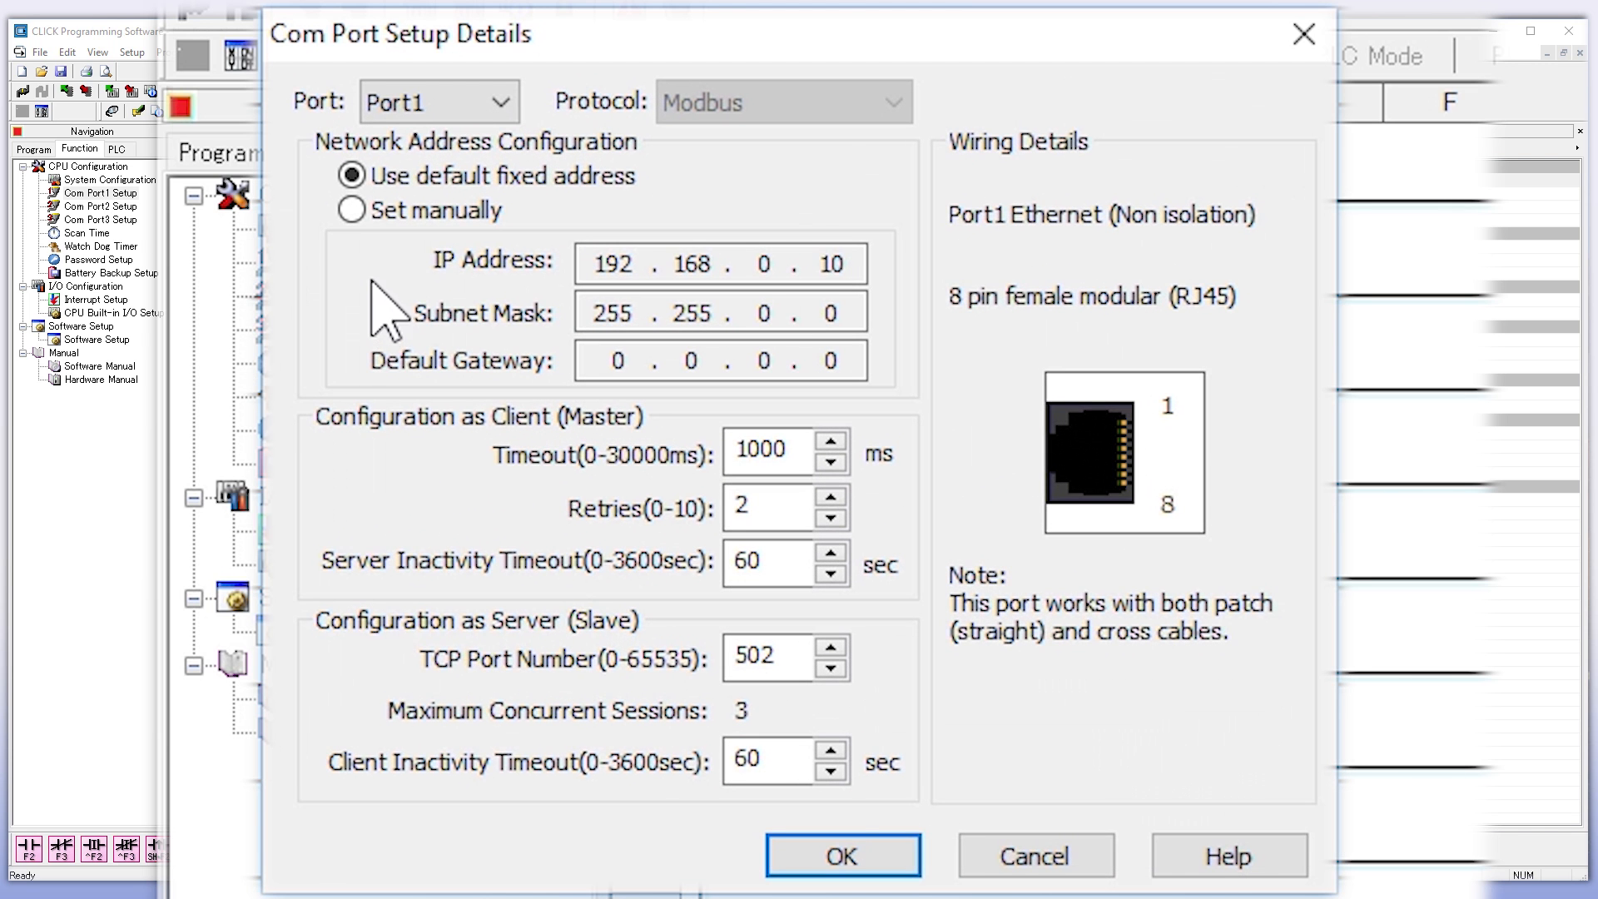
pyautogui.click(351, 209)
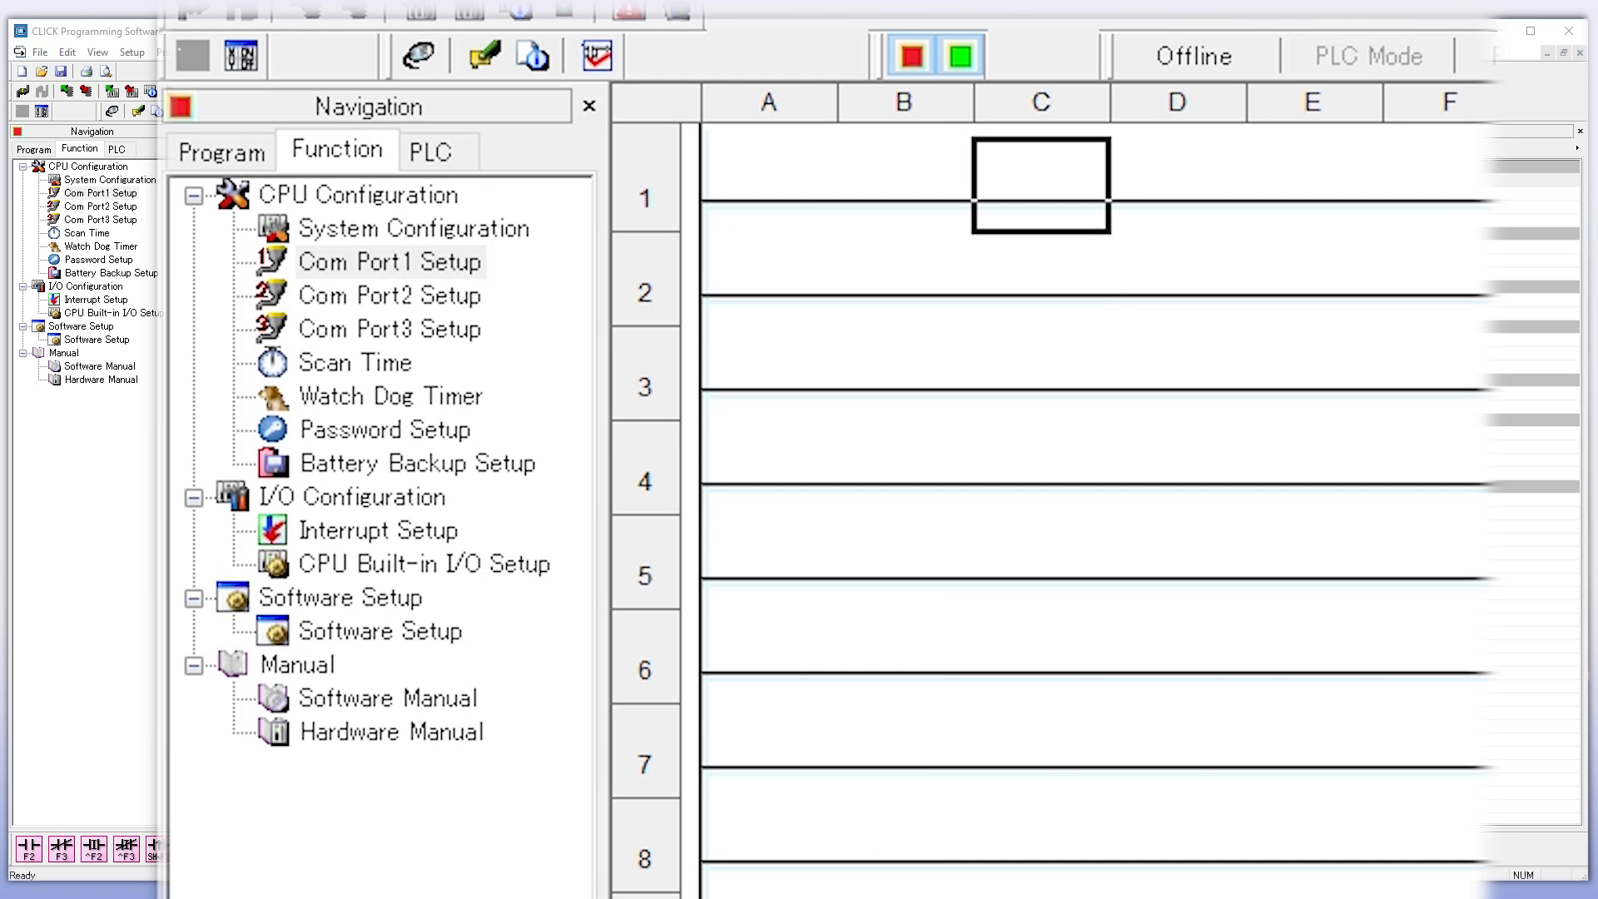
# Step: Review CPU Built-in I/O inputs and outputs and set a Scaled Range Max of 5
pyautogui.click(425, 564)
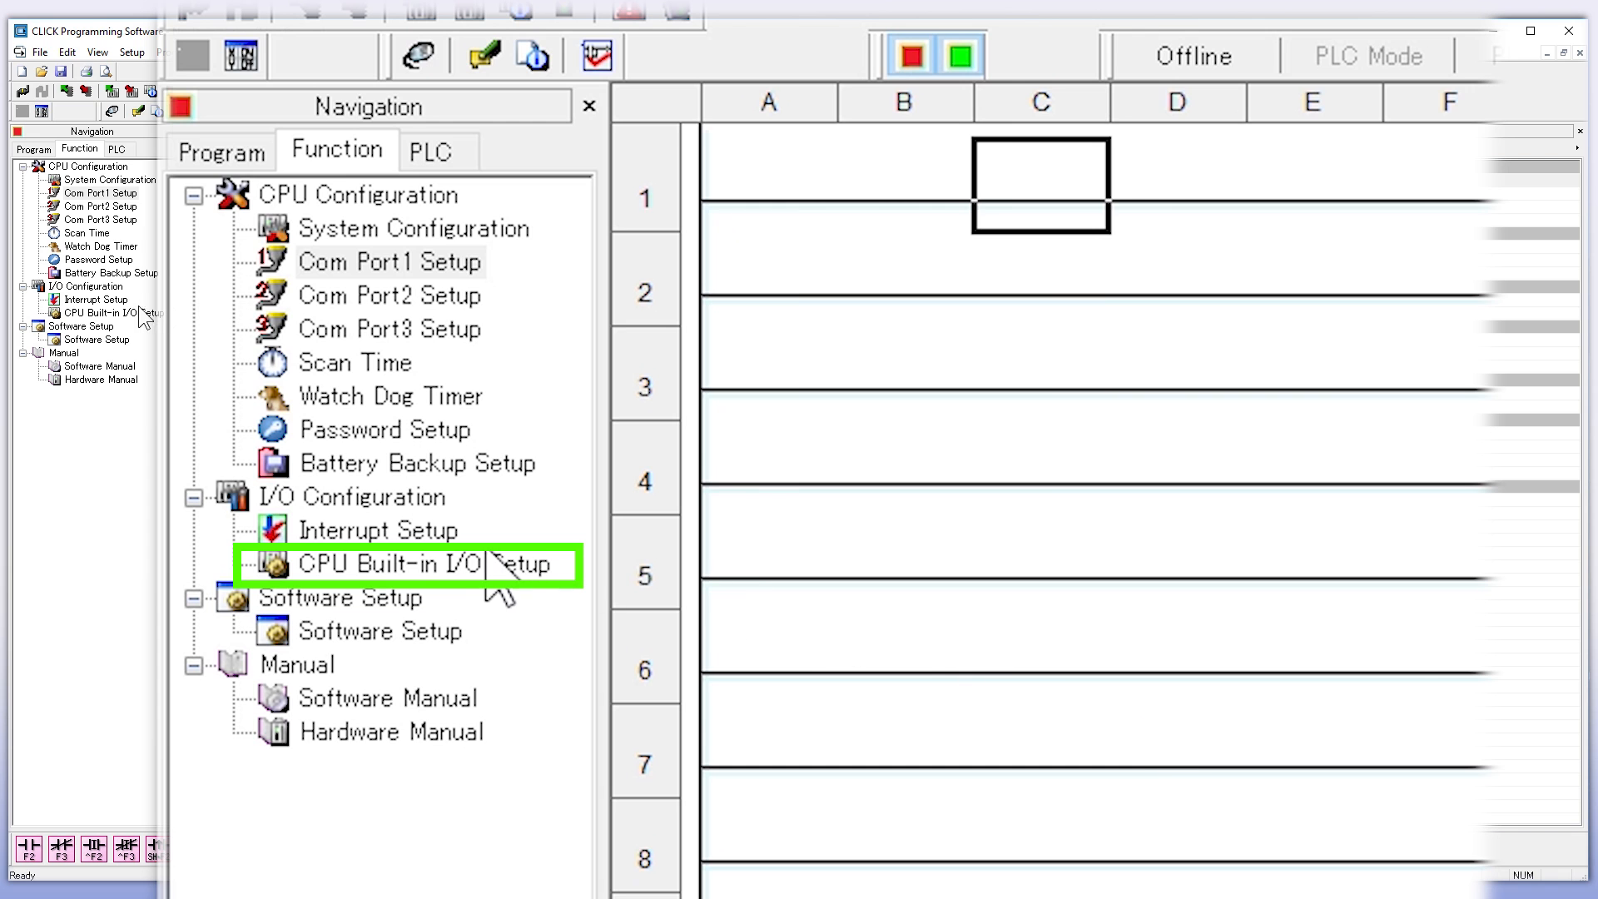
pyautogui.click(421, 563)
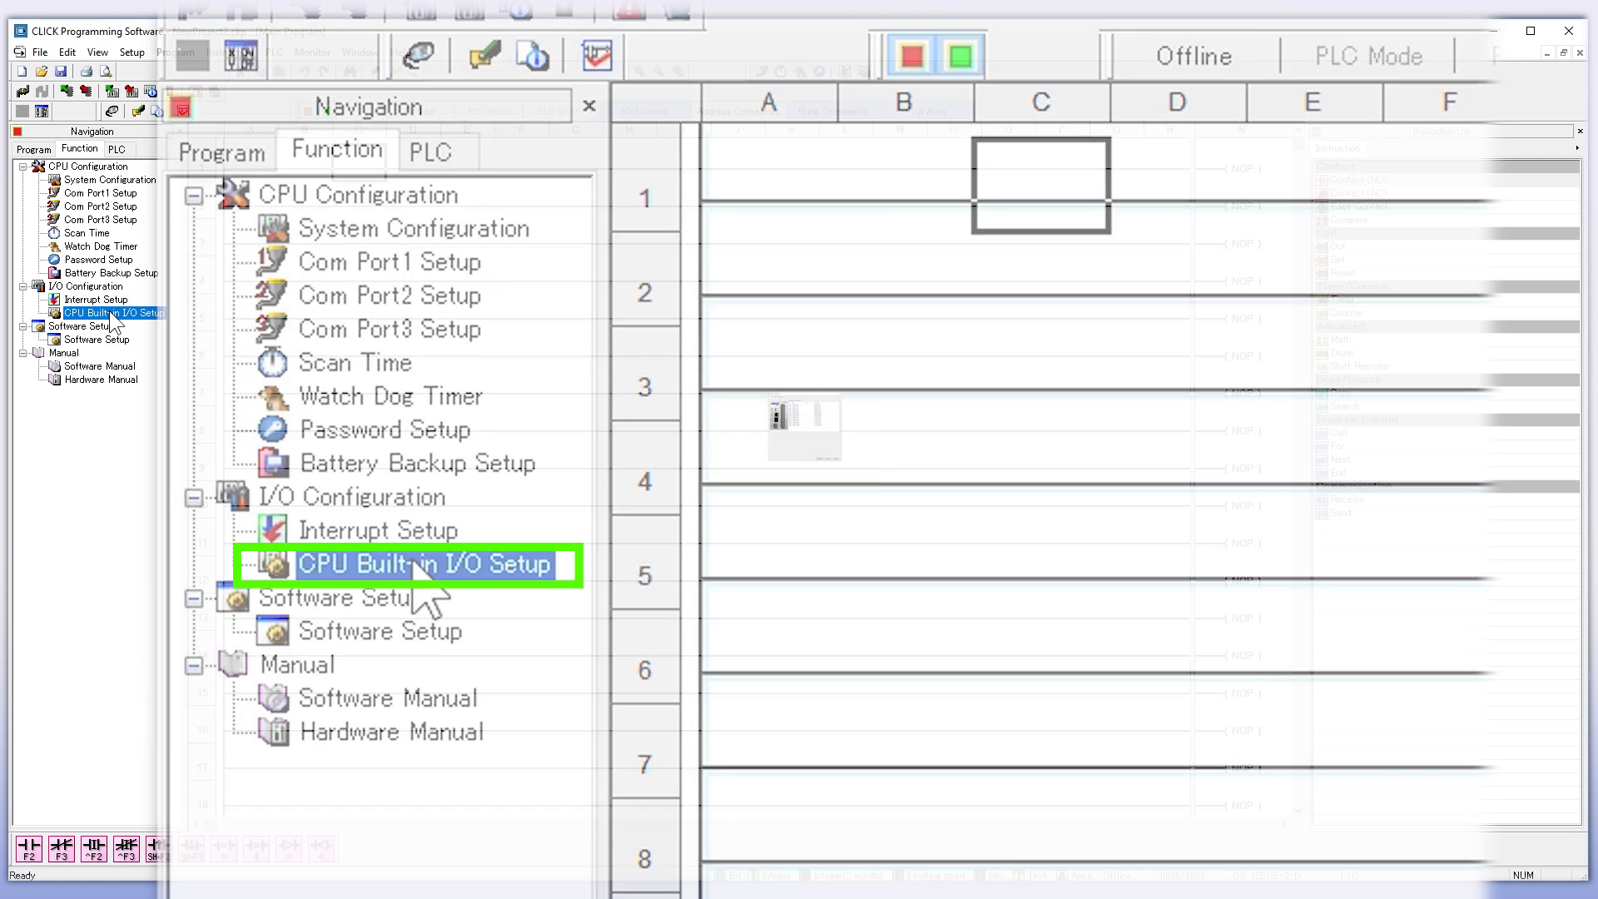
pyautogui.doubleClick(403, 564)
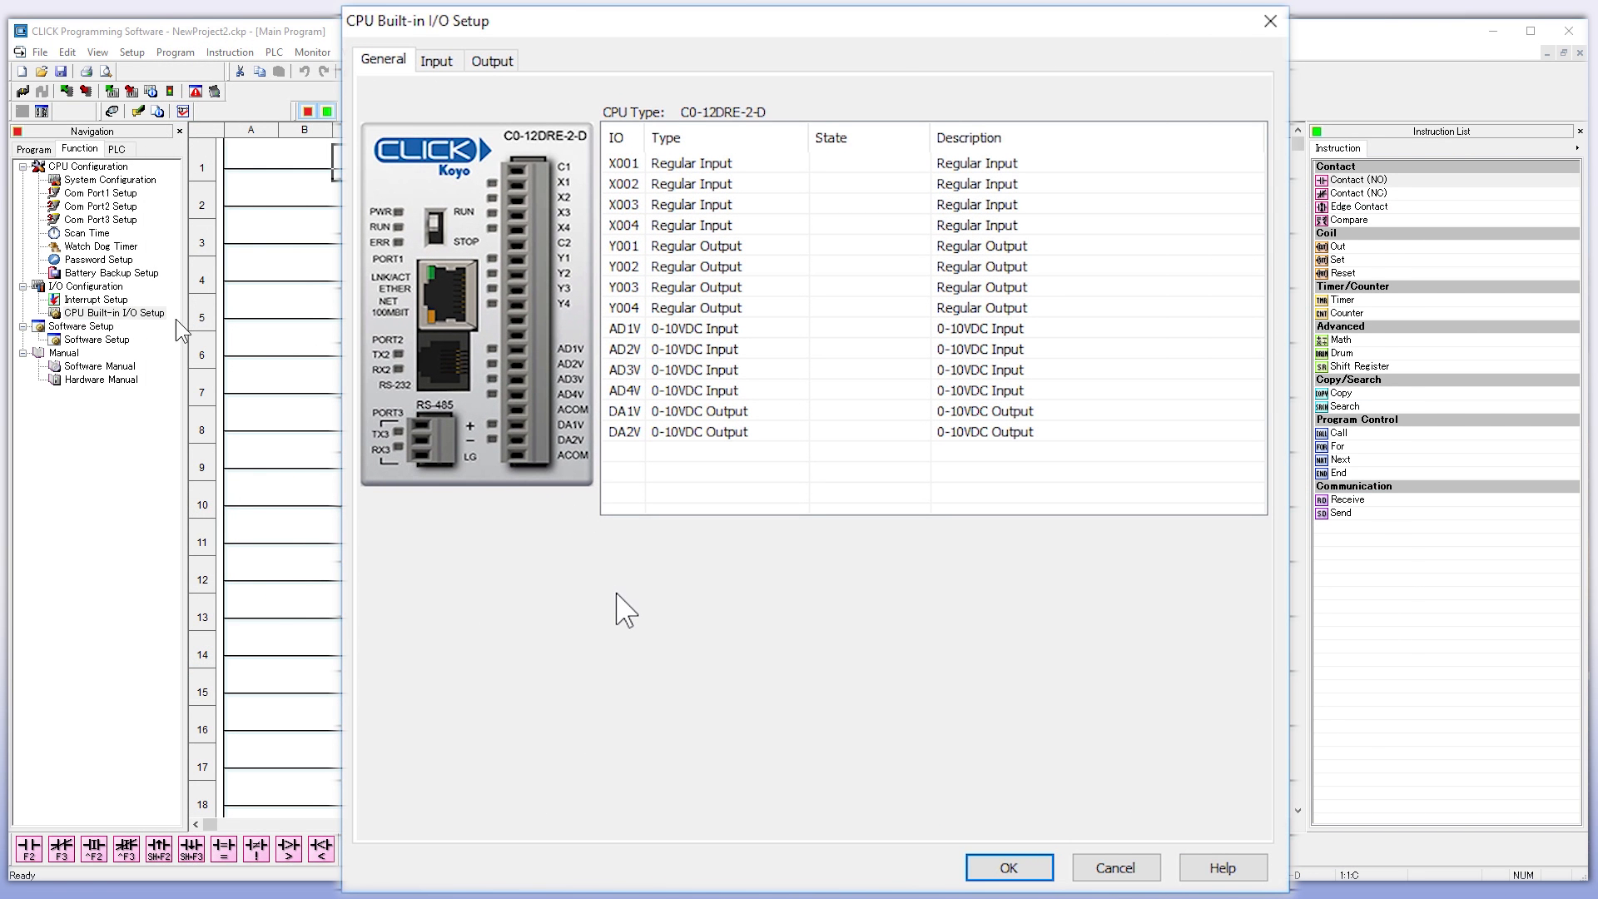
pyautogui.moveTo(438, 60)
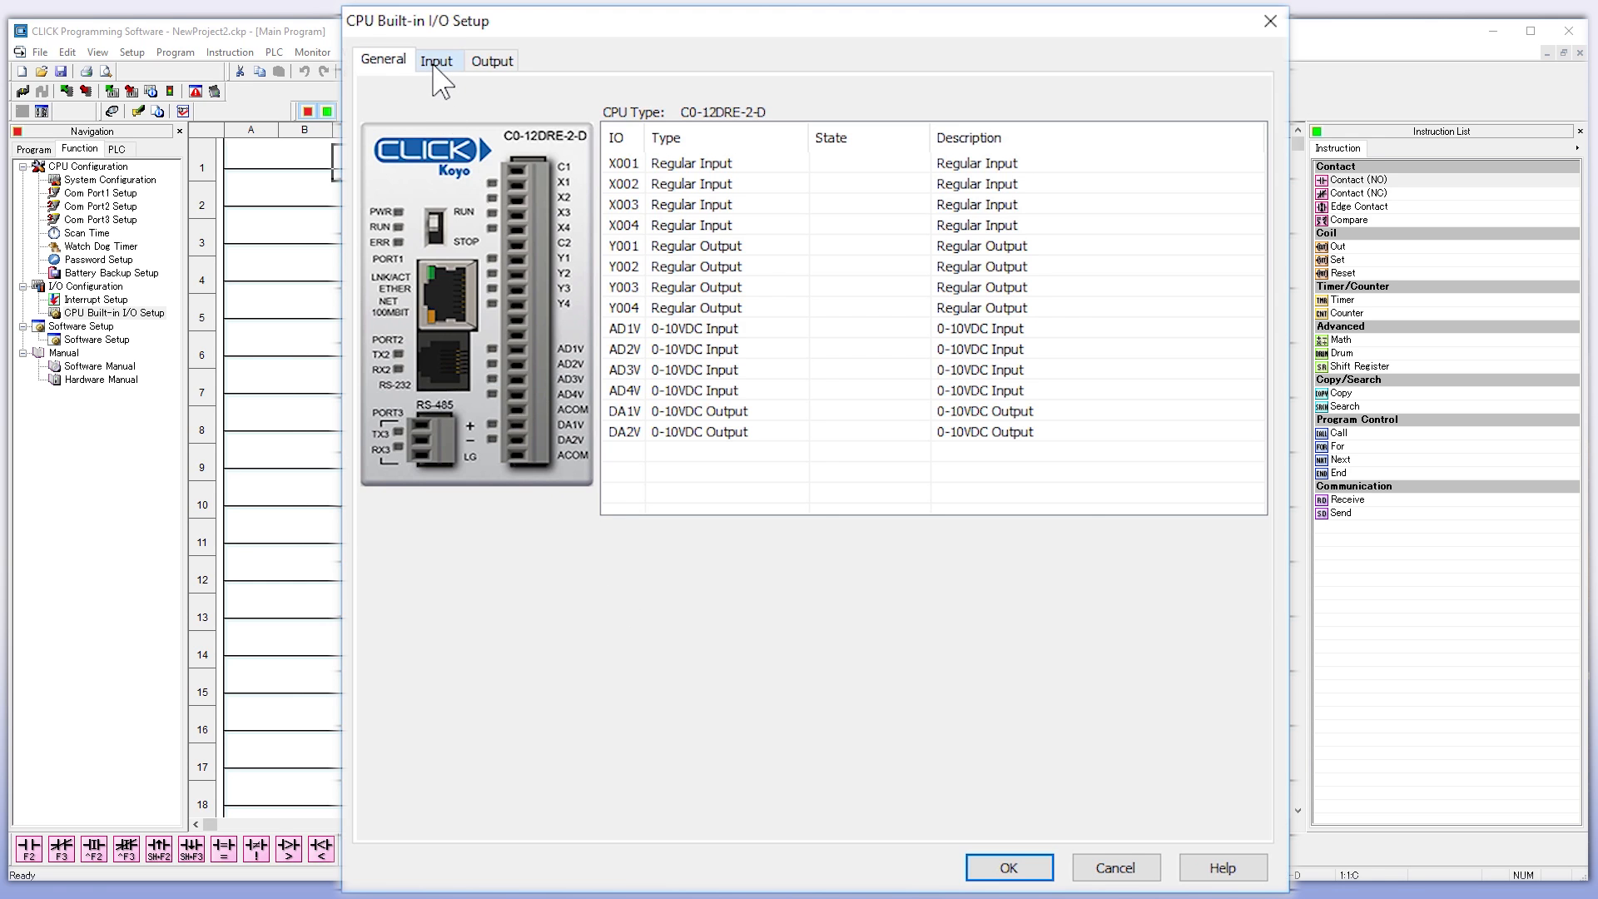
pyautogui.click(437, 60)
pyautogui.write('2000')
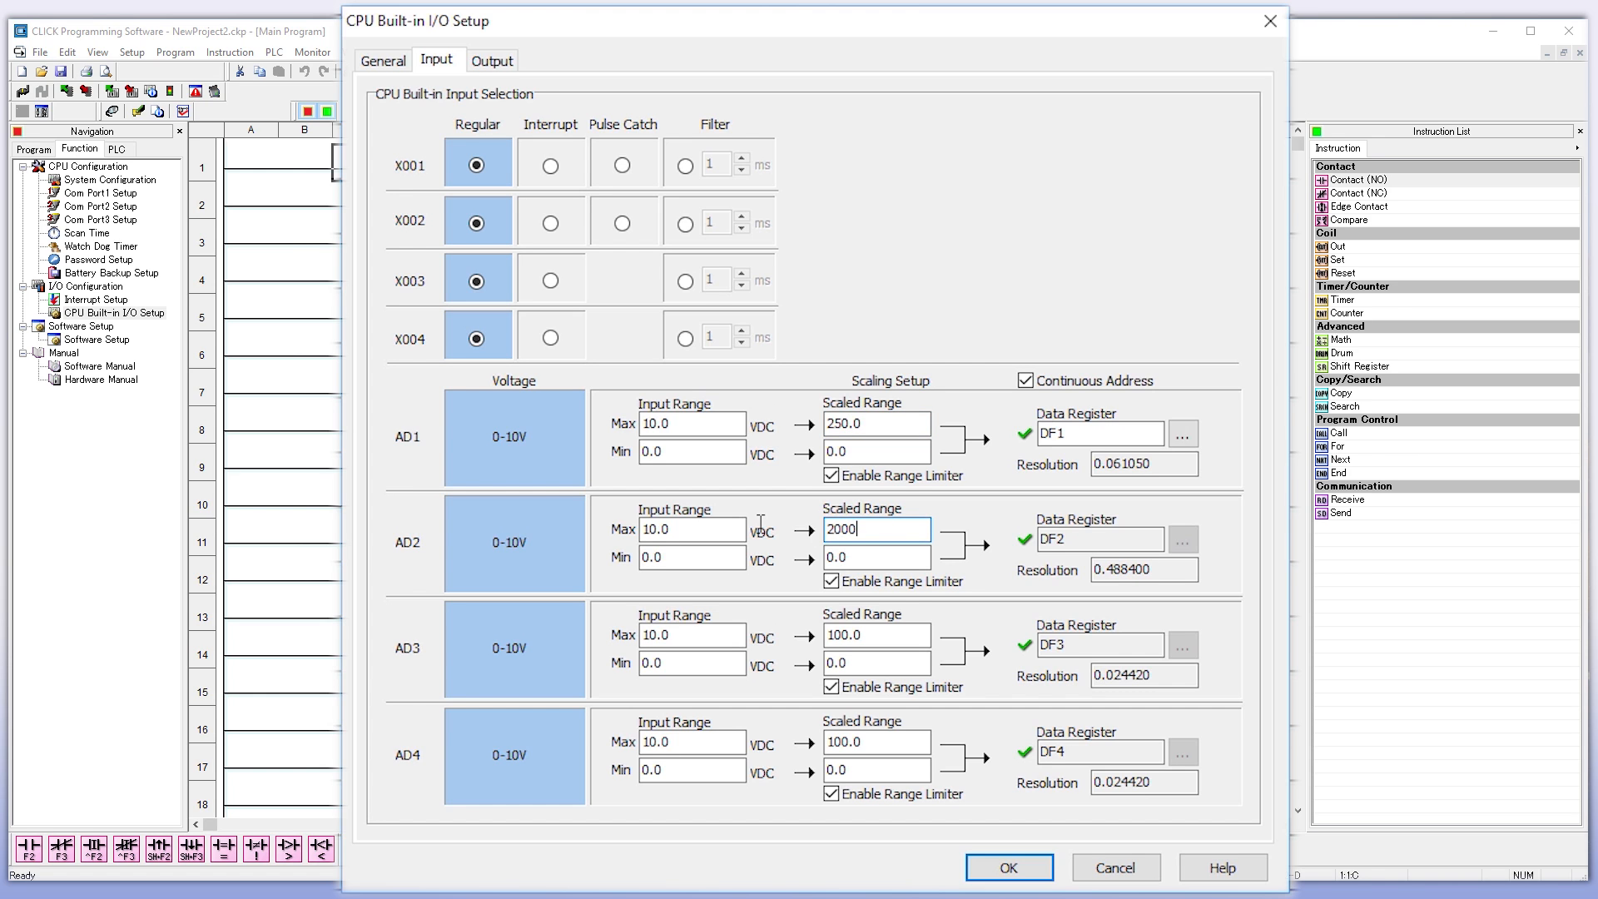
pyautogui.moveTo(493, 60)
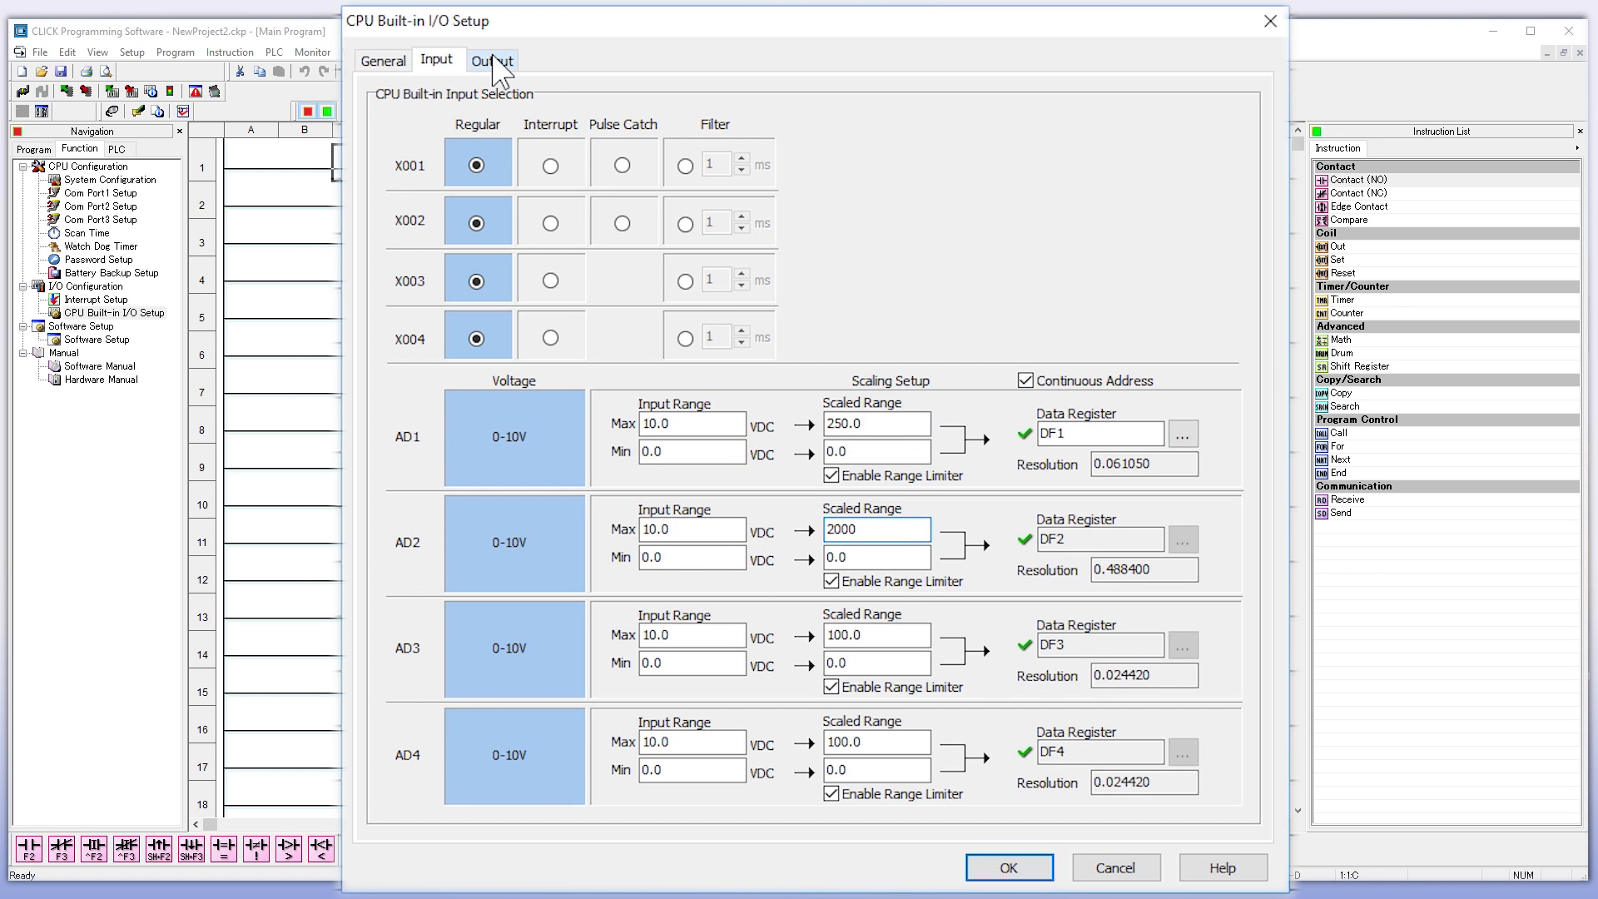
pyautogui.click(493, 60)
pyautogui.write('3')
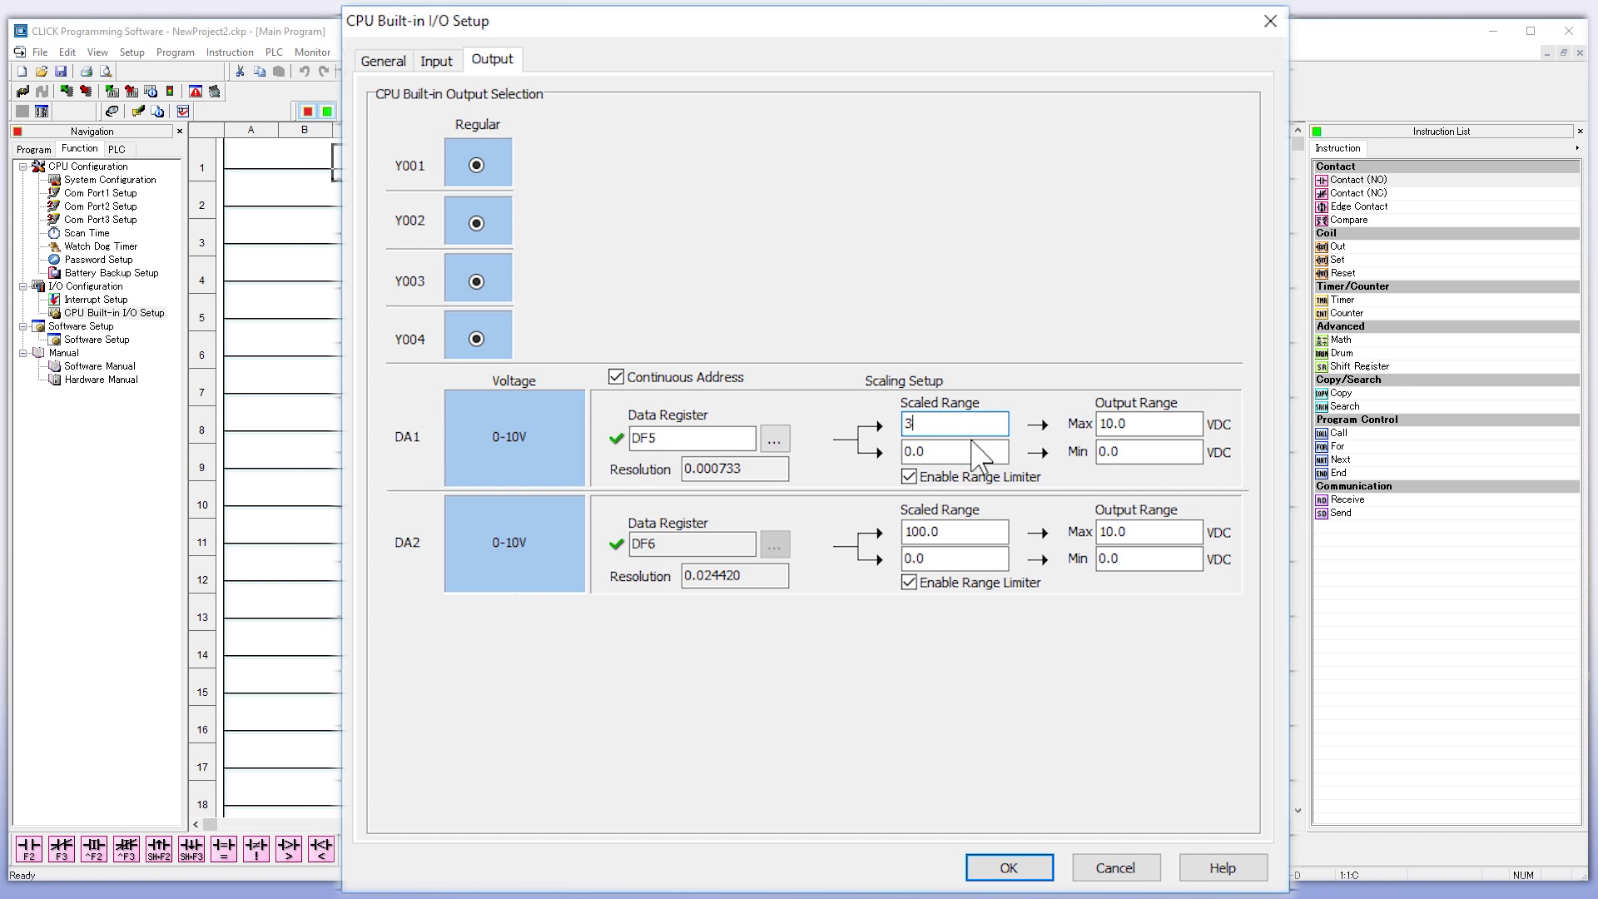
pyautogui.write('5')
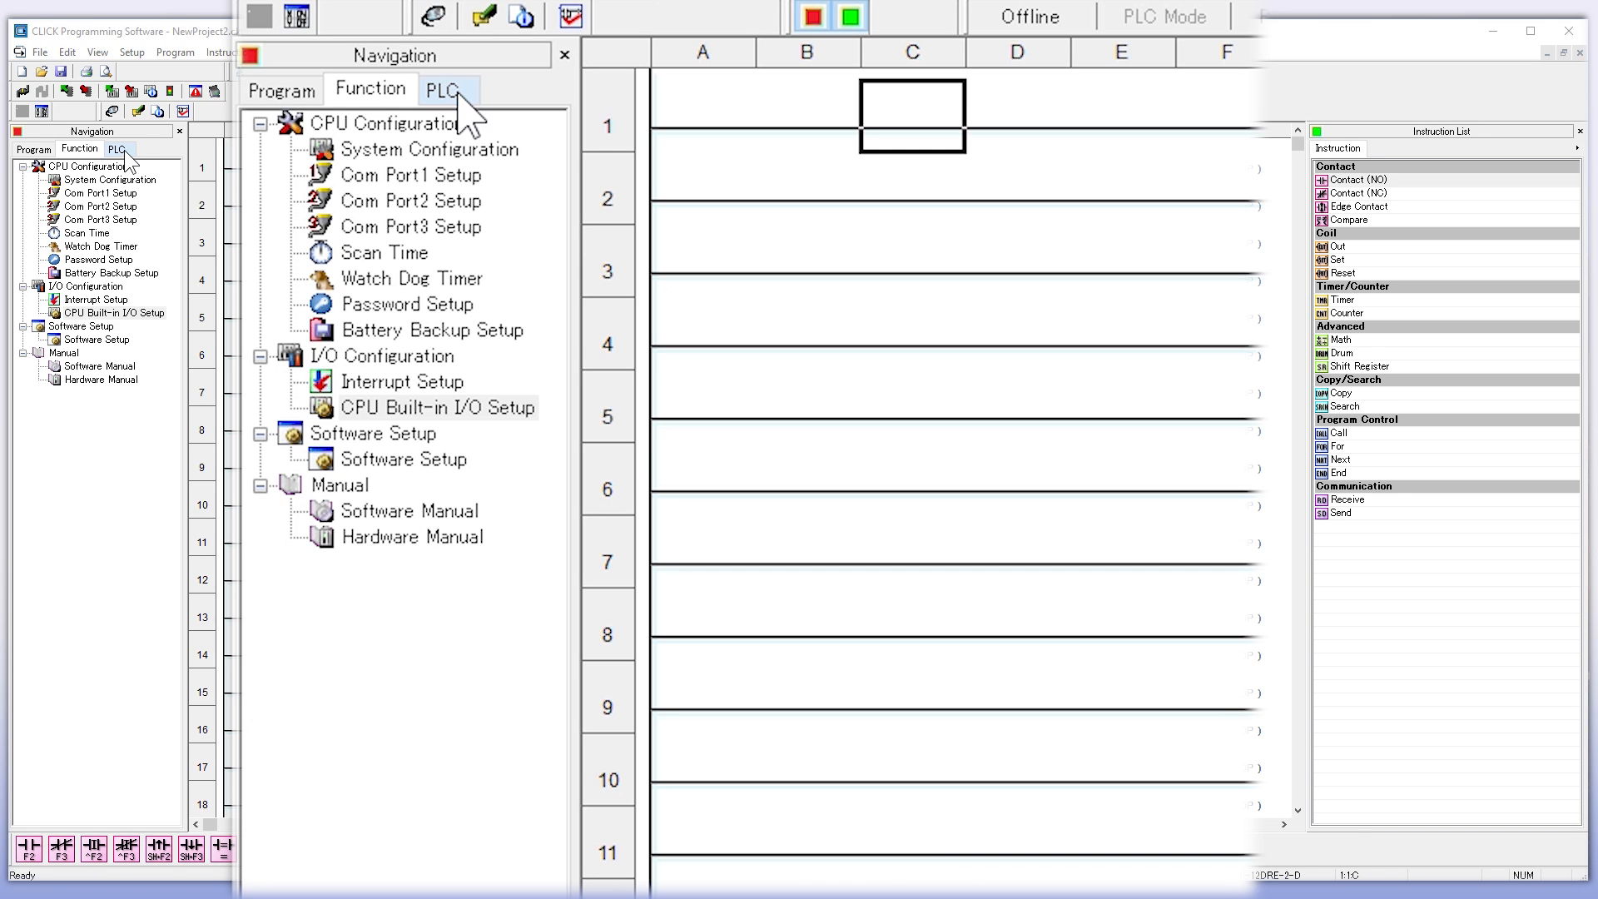
# Step: Show the PLC navigation list with Connect, Read/Write and PLC Modes
pyautogui.click(439, 90)
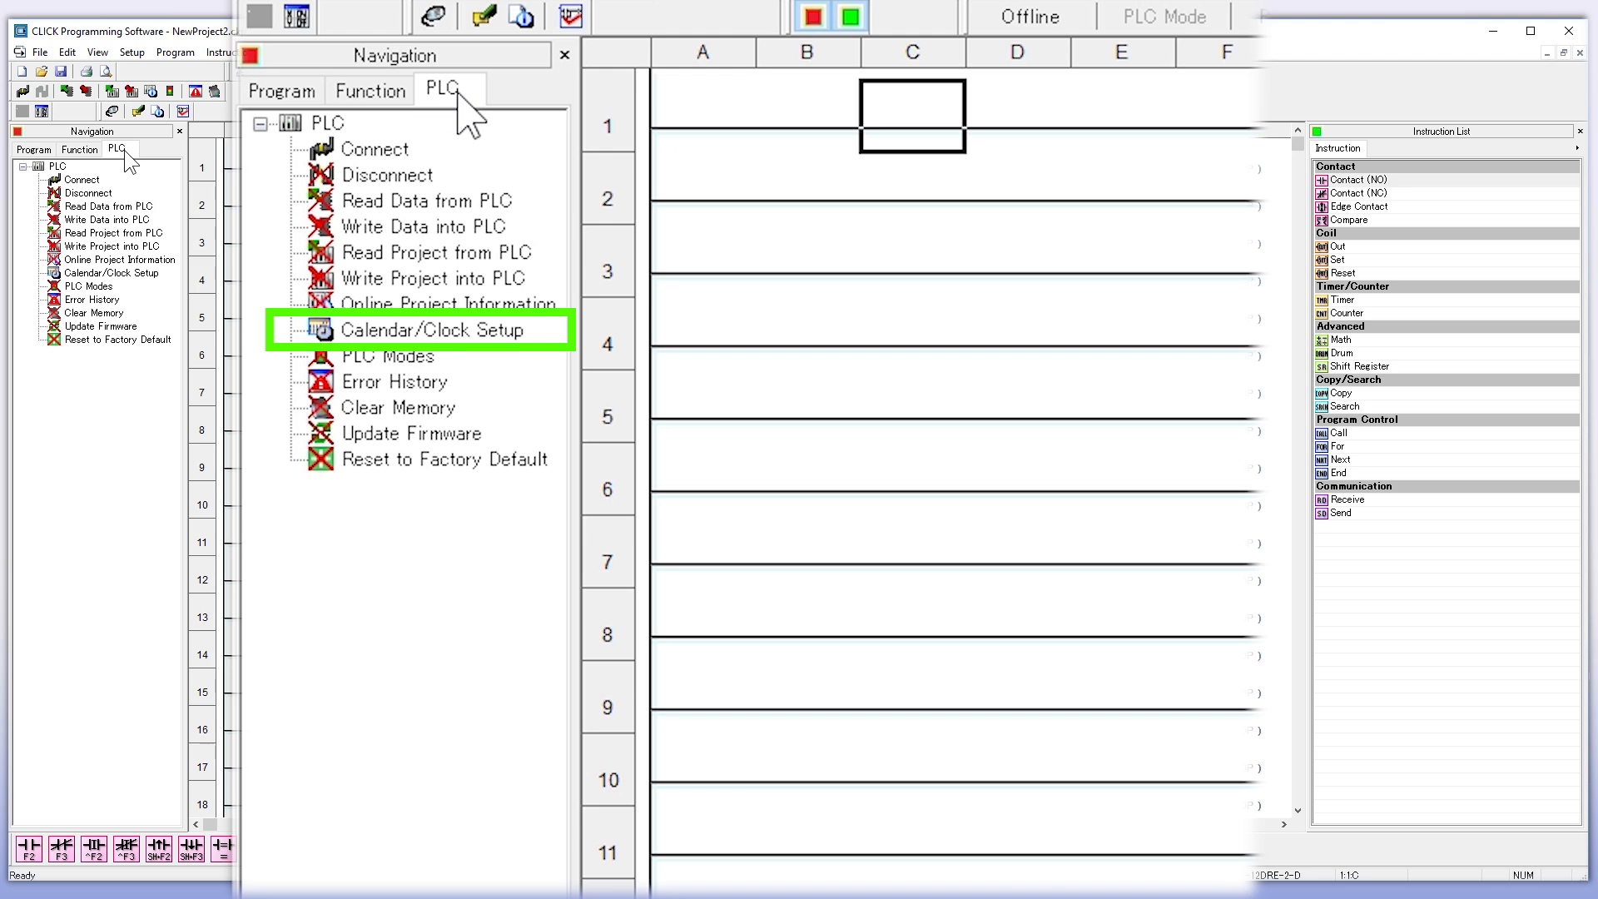
pyautogui.moveTo(384, 353)
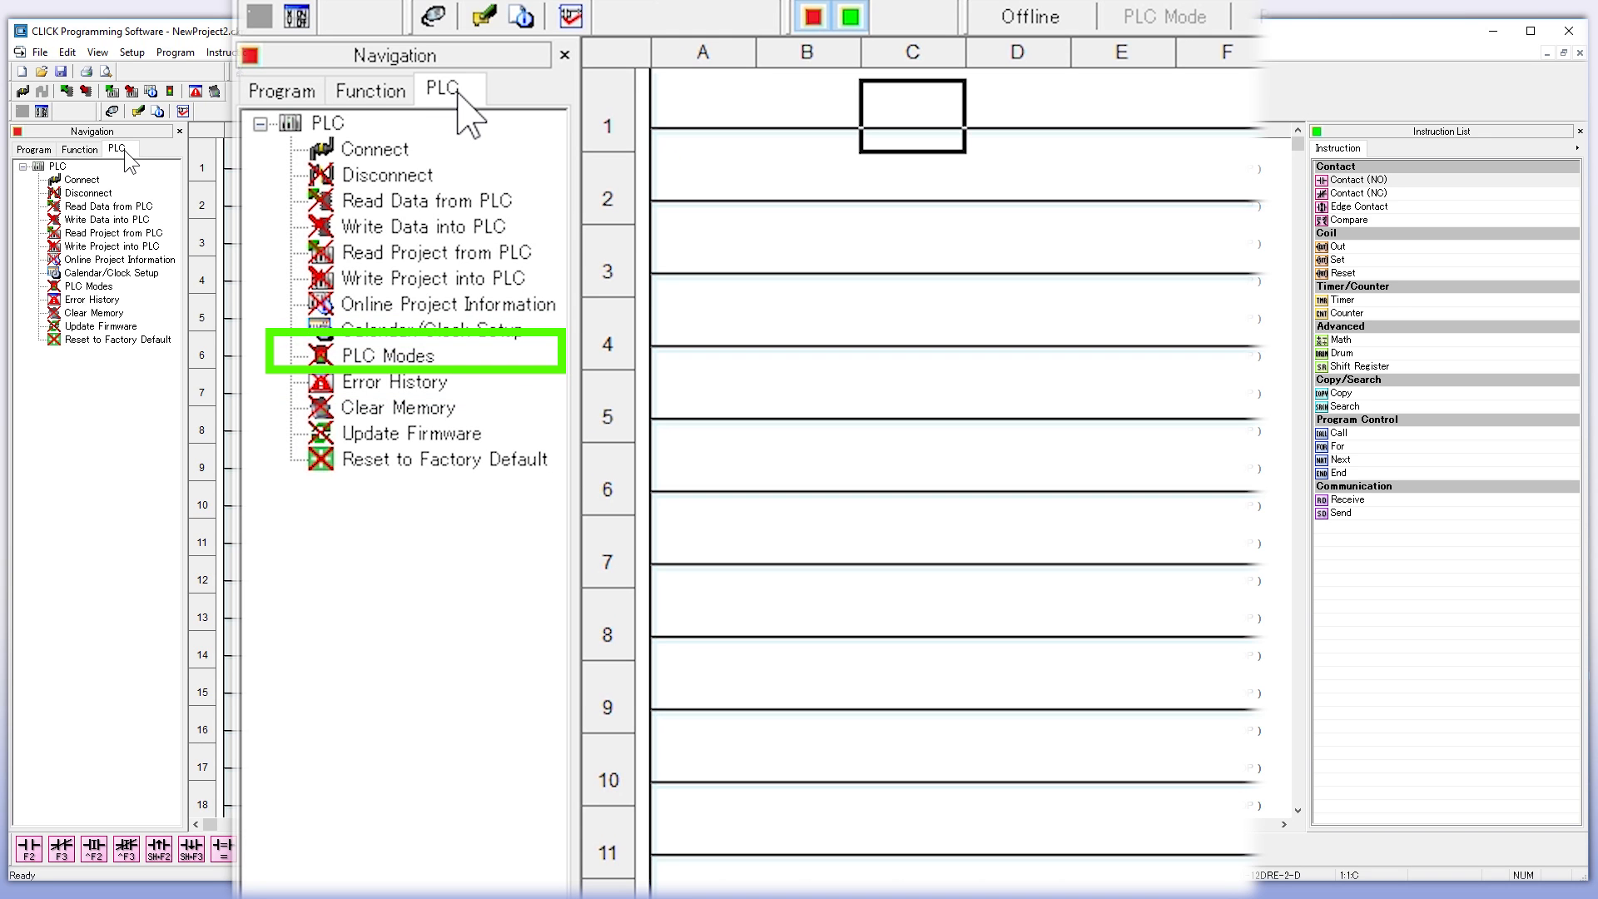
pyautogui.moveTo(401, 408)
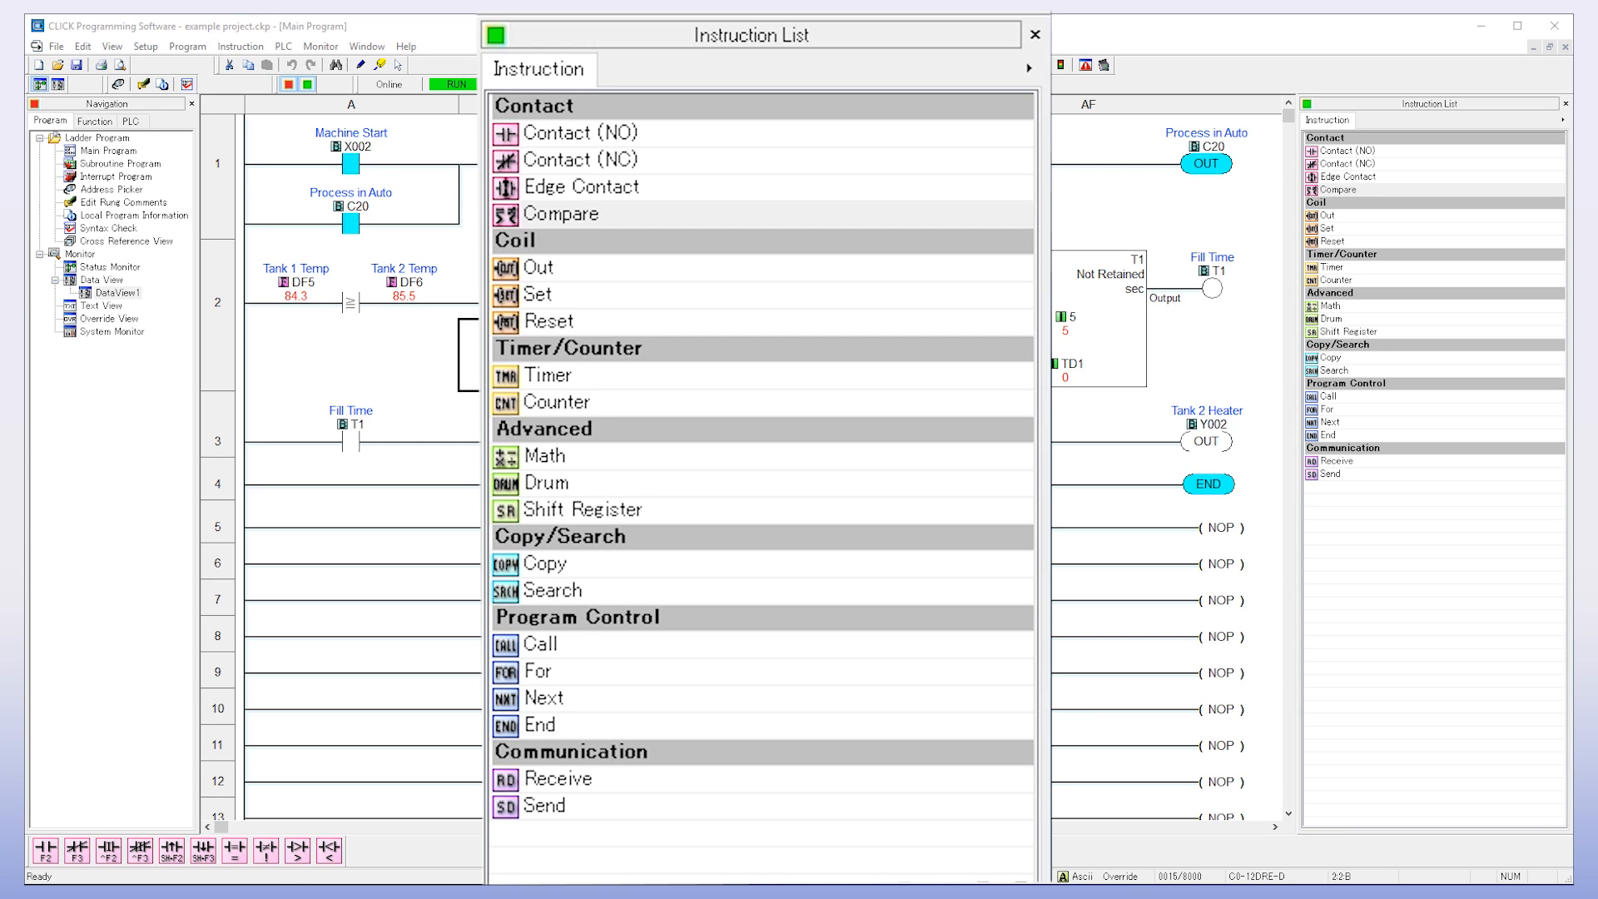
# Step: Confirm the rung 2 Compare keeps Tank 1 Temp DF5 greater than Tank 2 Temp DF6
pyautogui.click(561, 213)
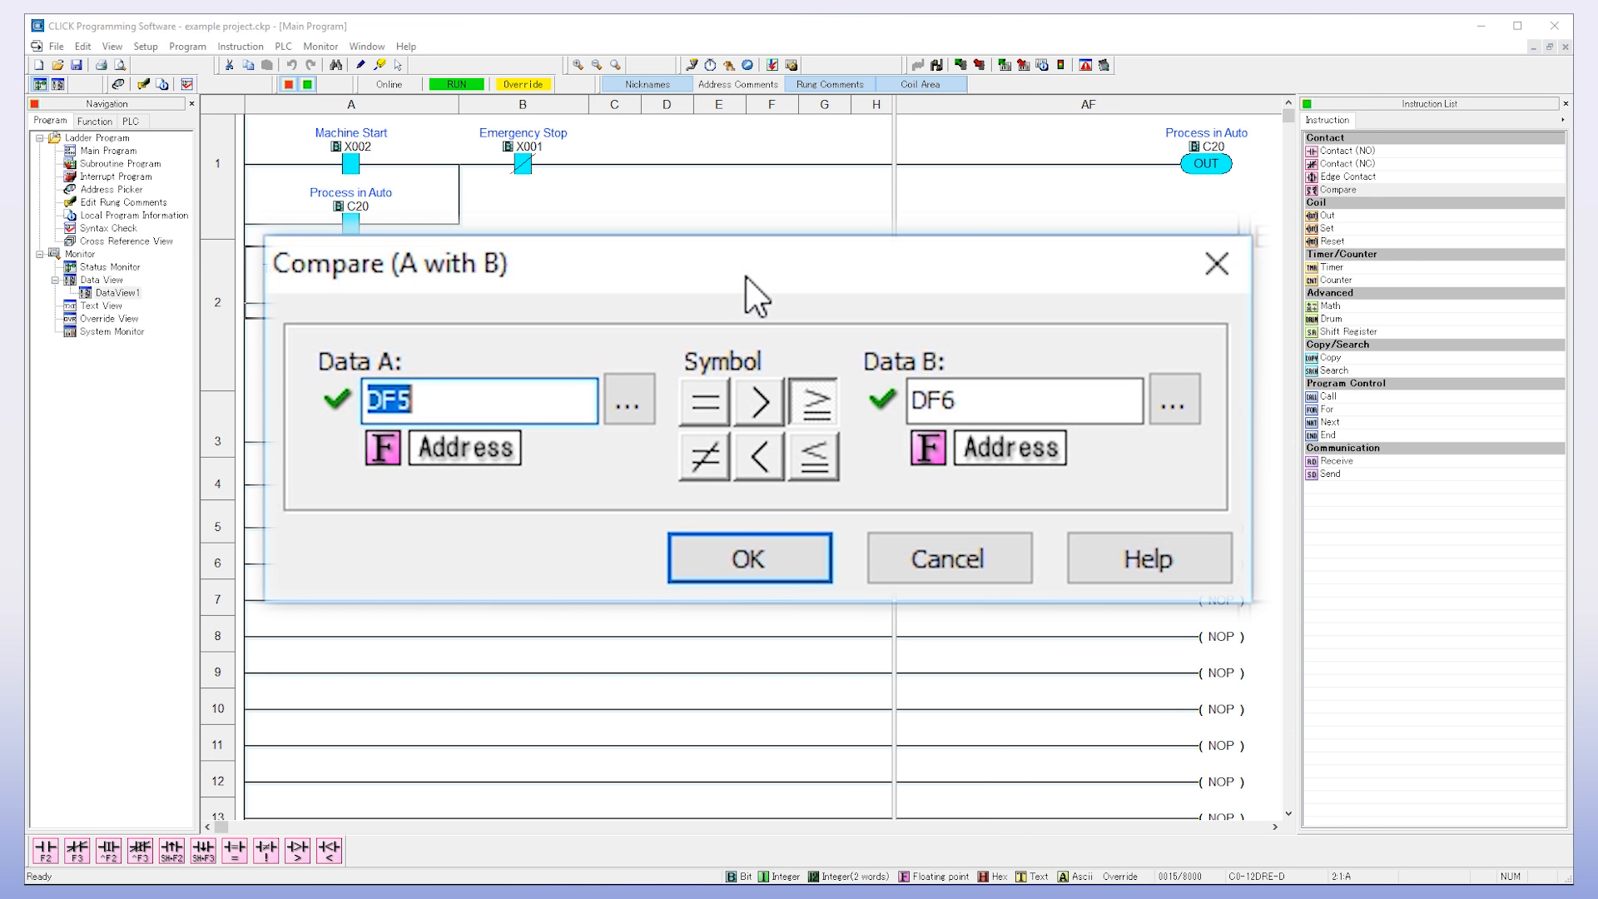
pyautogui.click(756, 400)
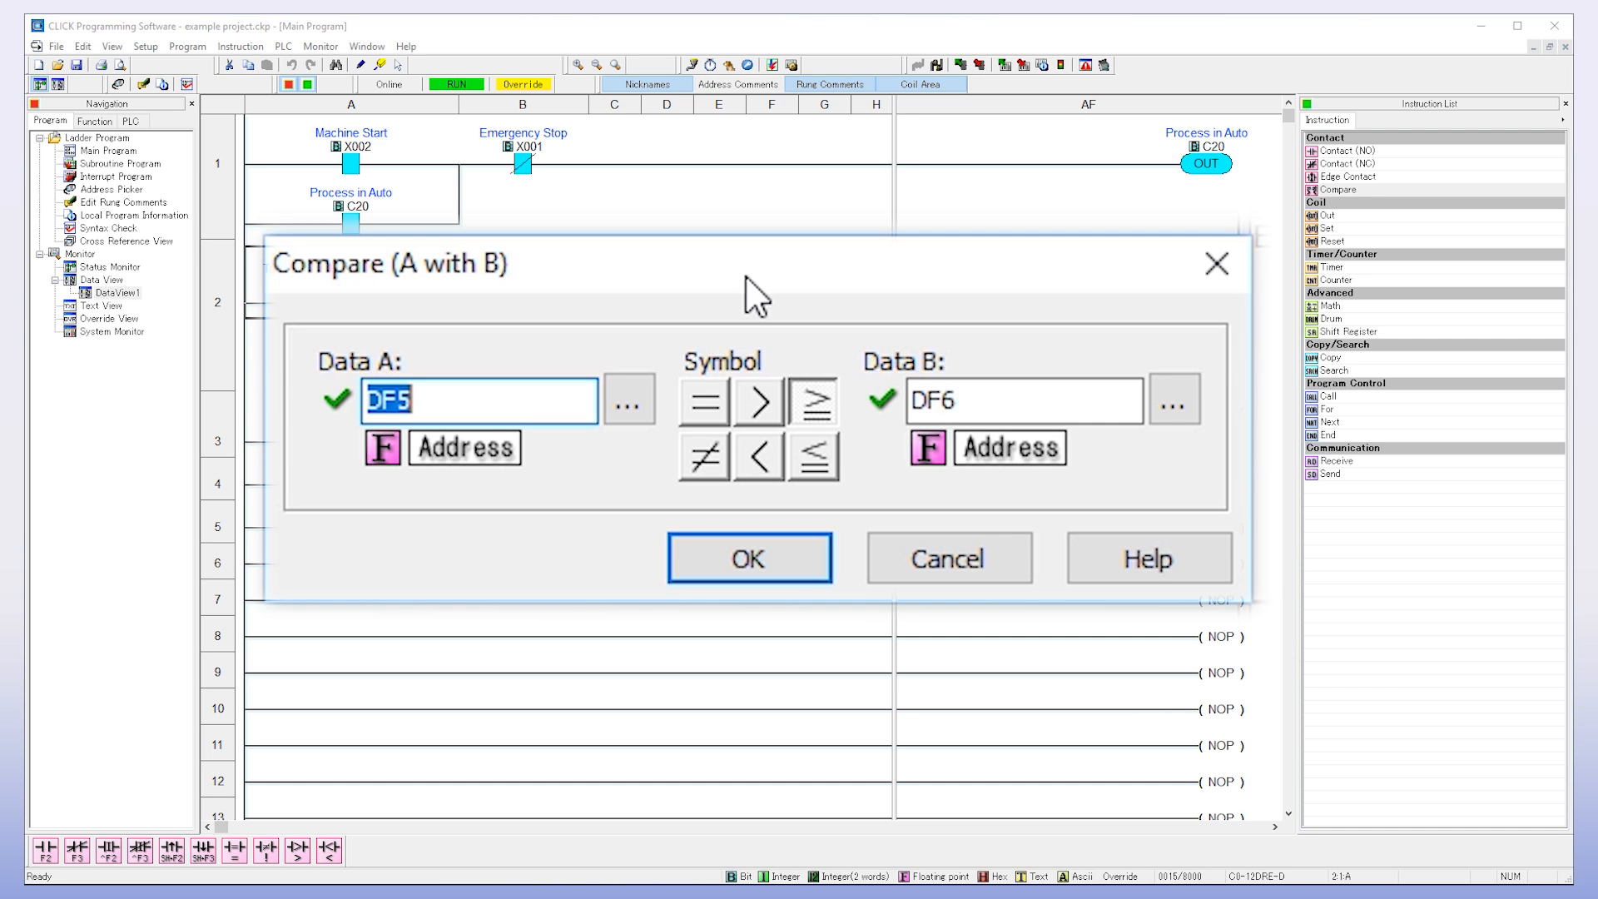
pyautogui.click(748, 557)
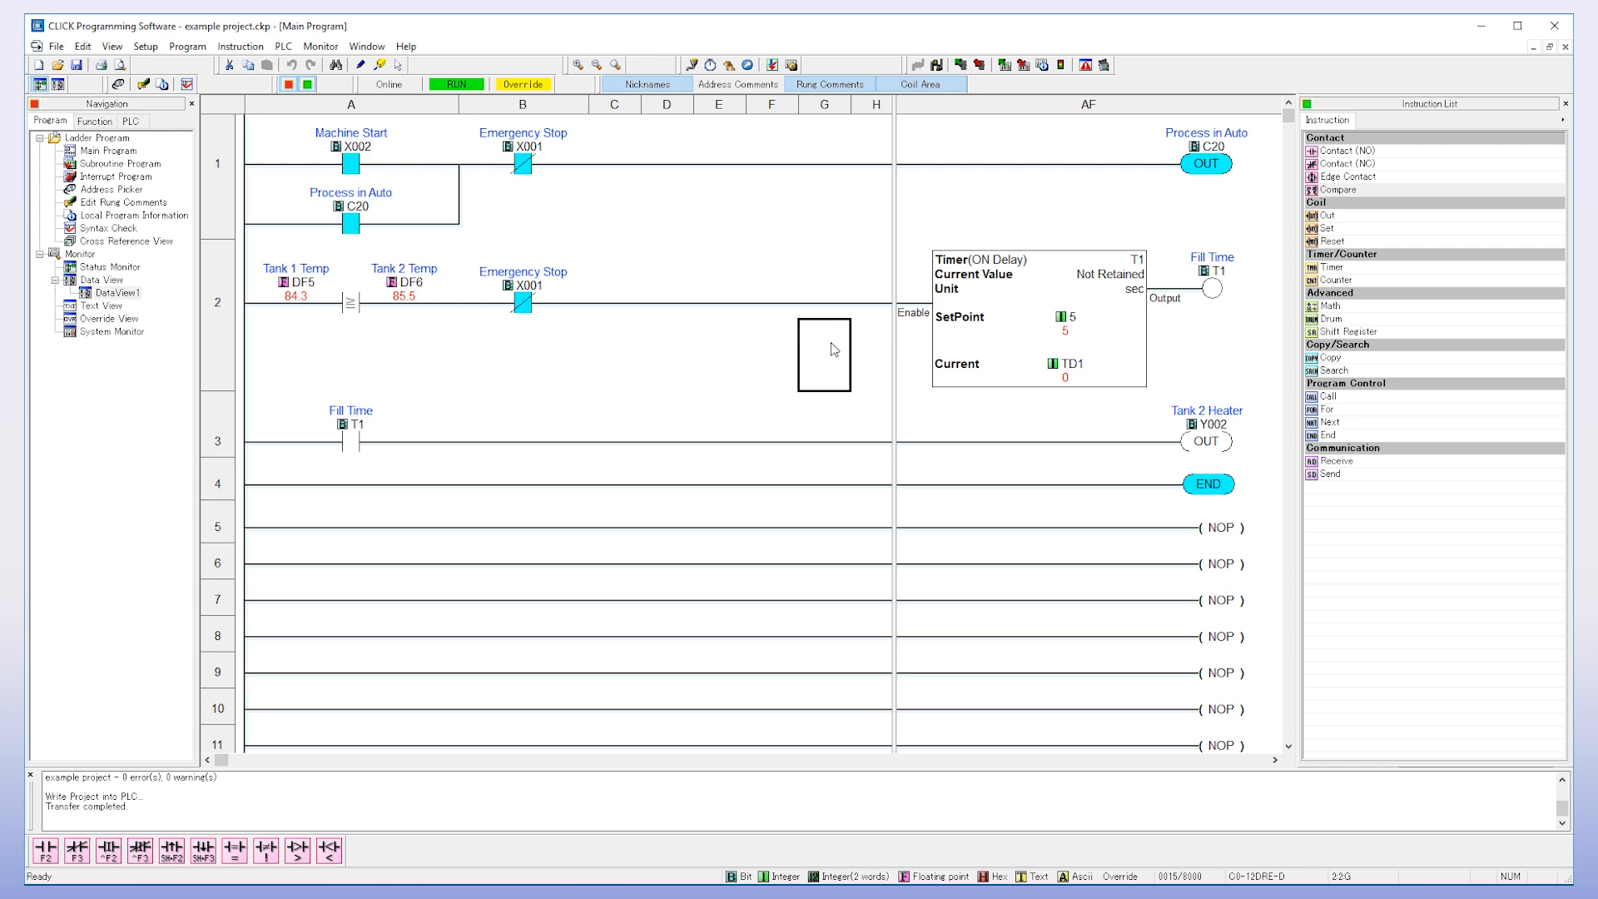